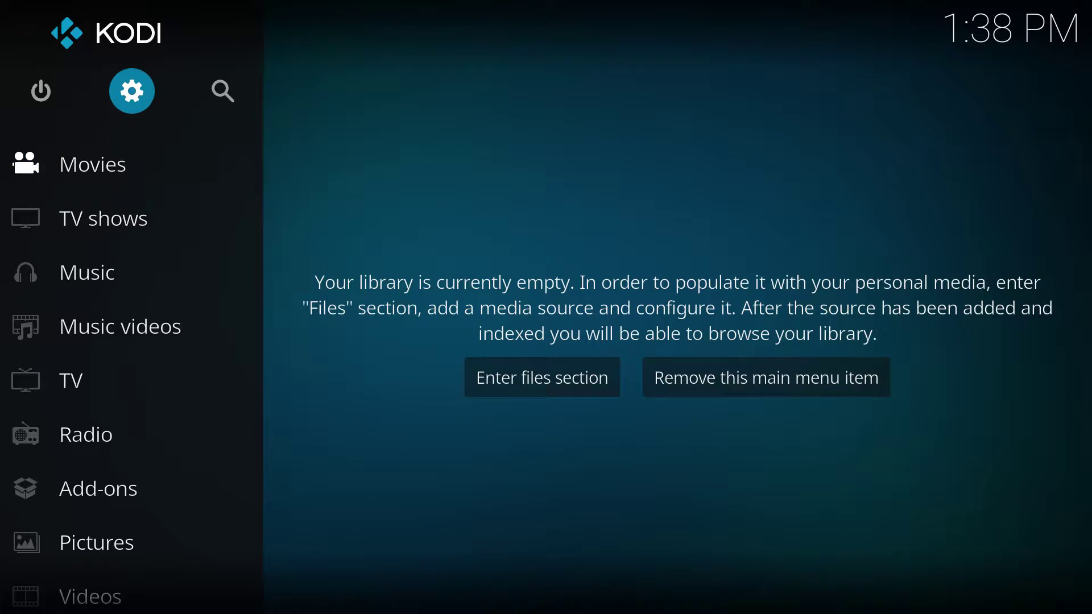
Open Kodi's File manager from the Settings gear on the home screen.
left_click(132, 91)
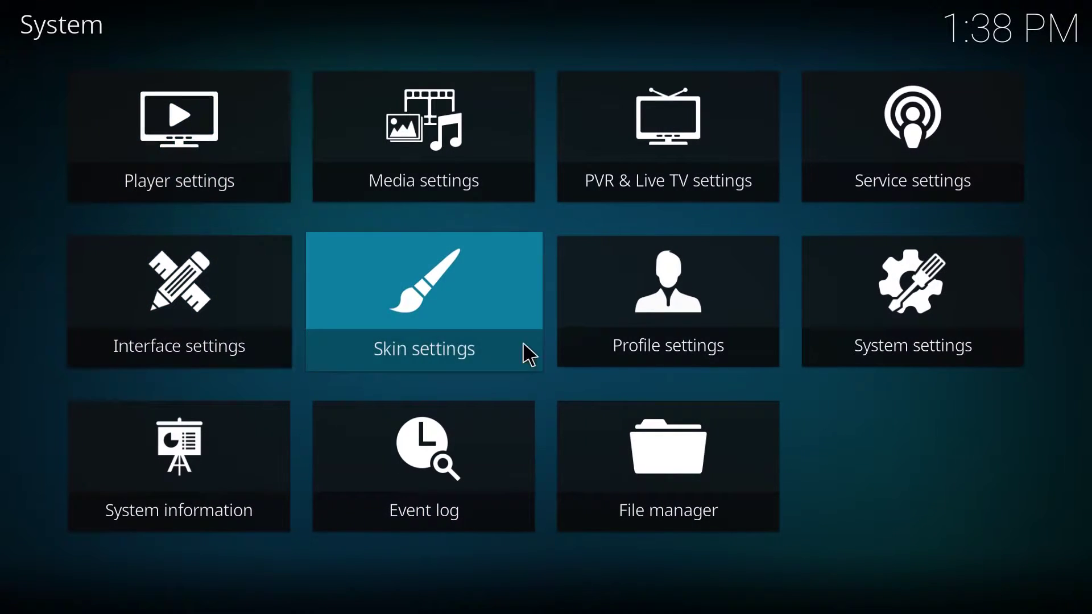
left_click(668, 473)
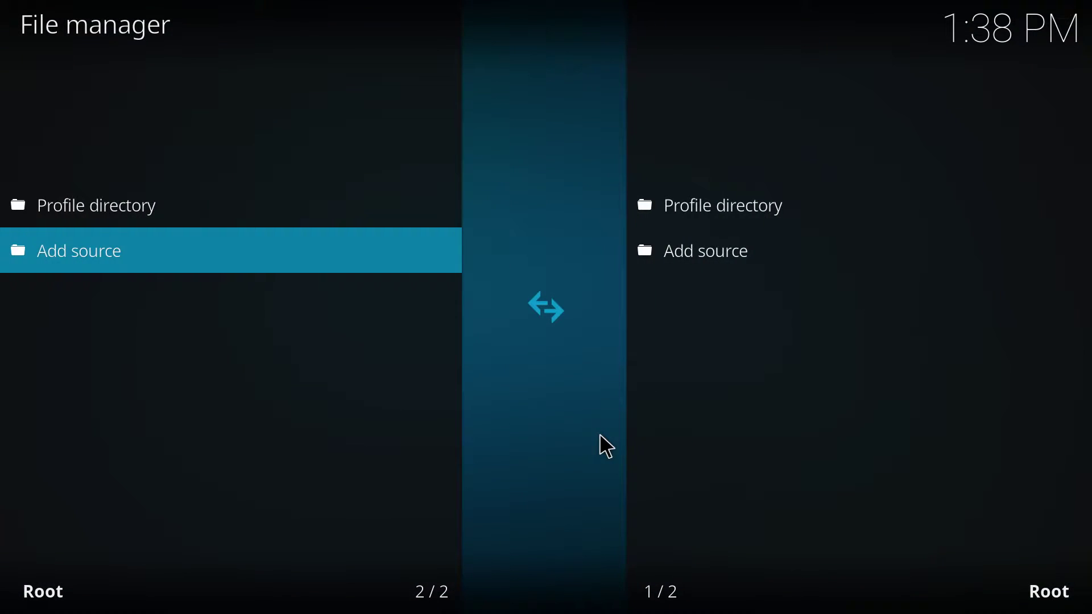
mouse_move(119, 272)
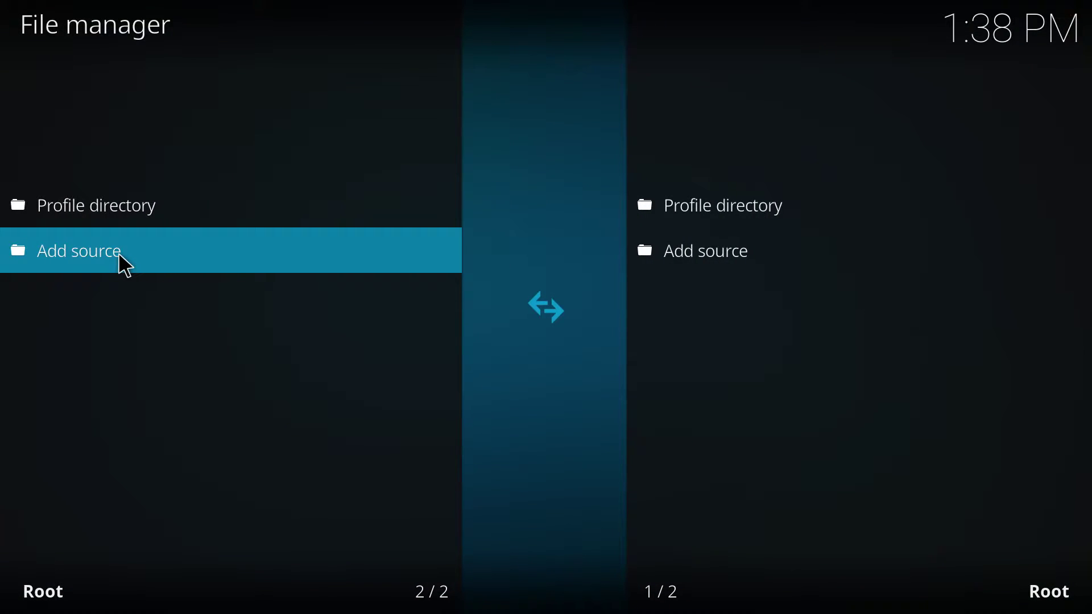
left_click(78, 251)
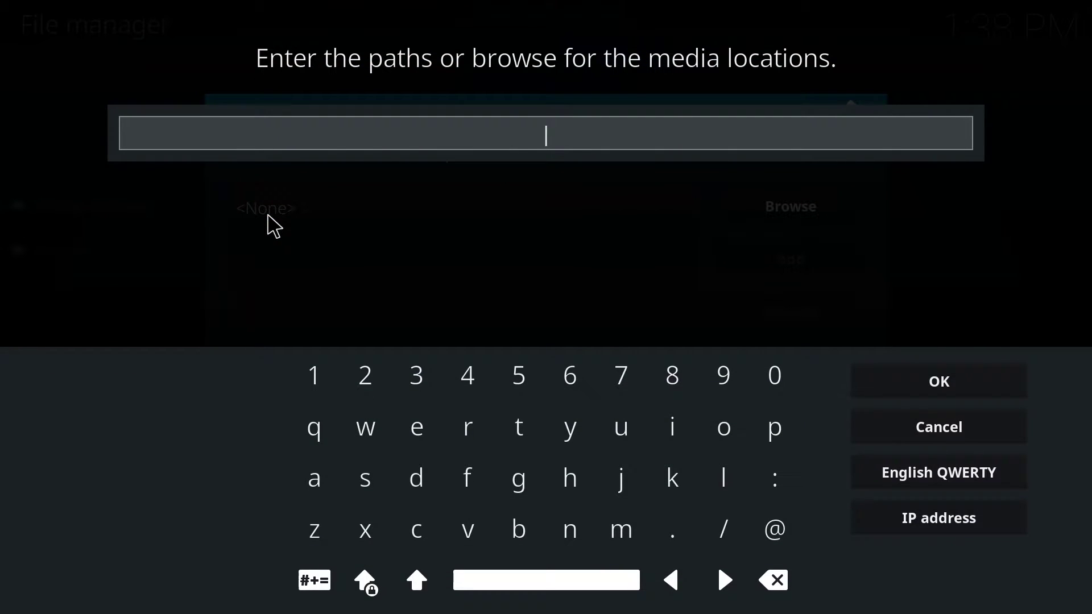
type("http://repo.ares")
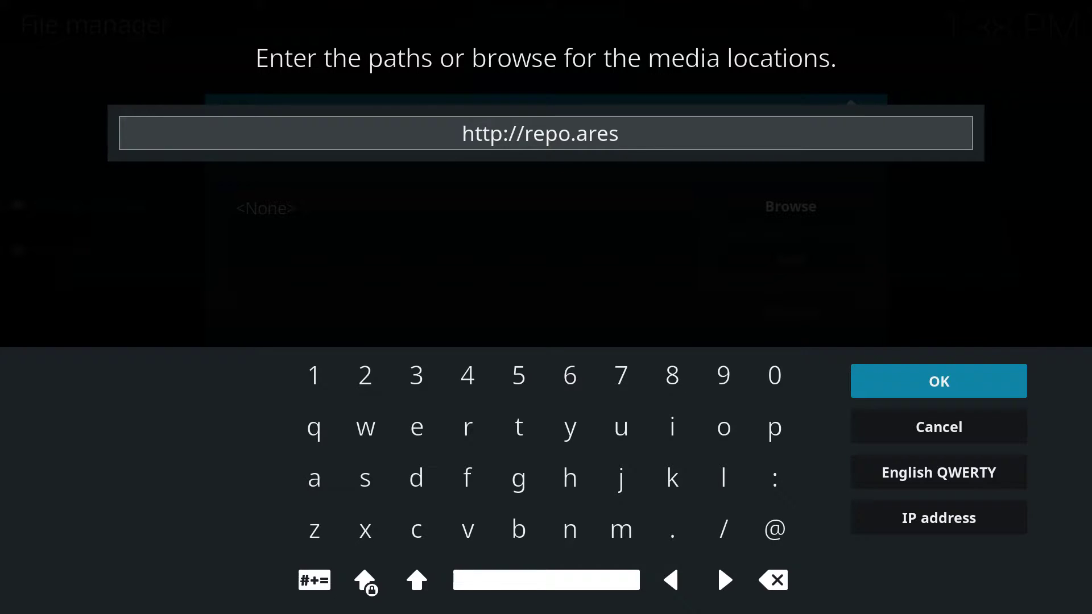
type("-project")
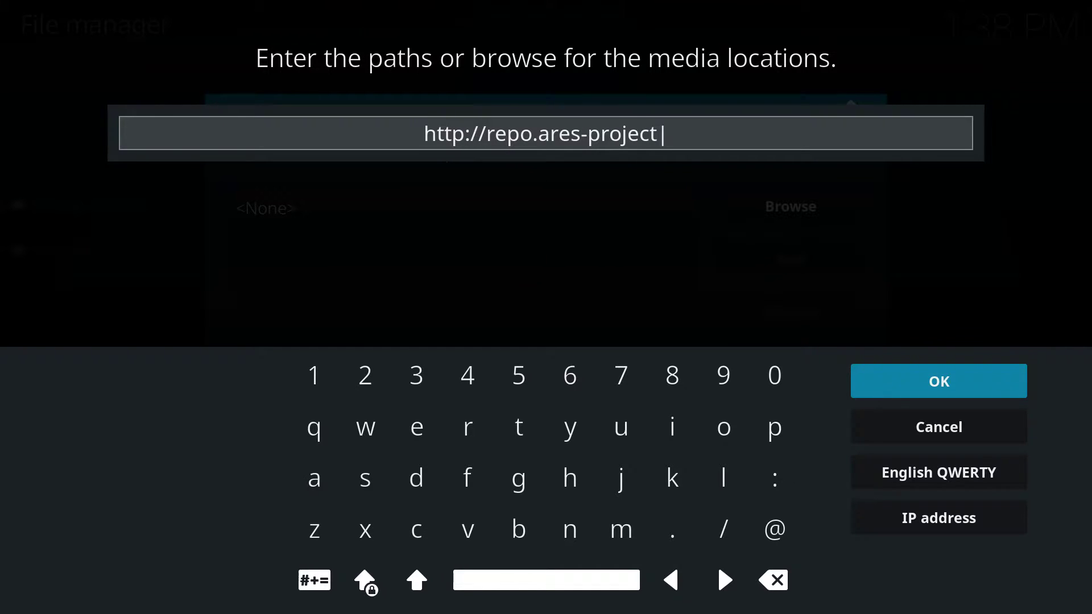
type(".com/magic")
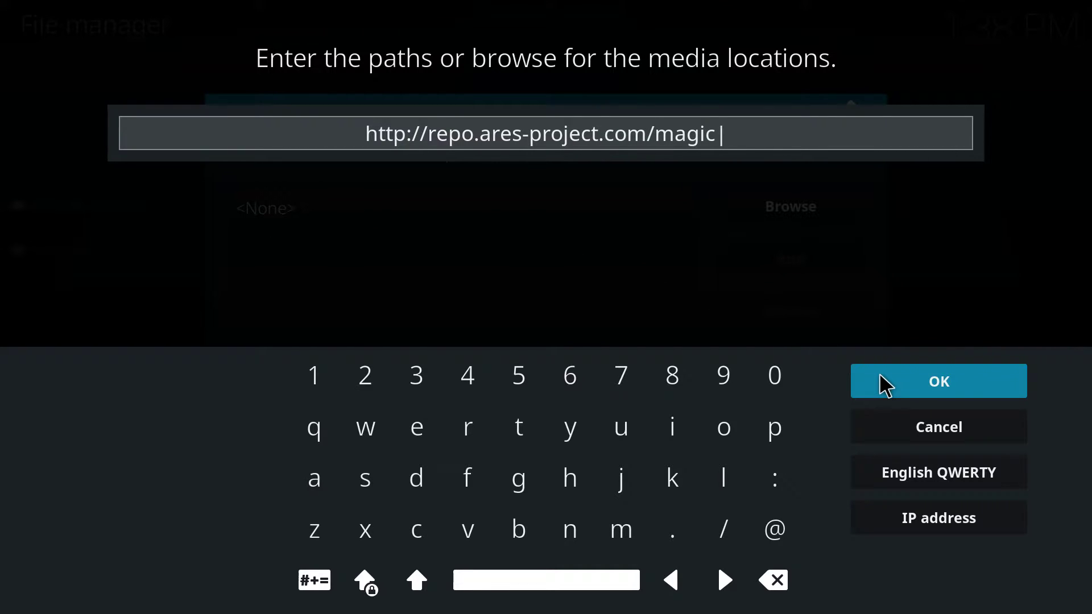
left_click(939, 381)
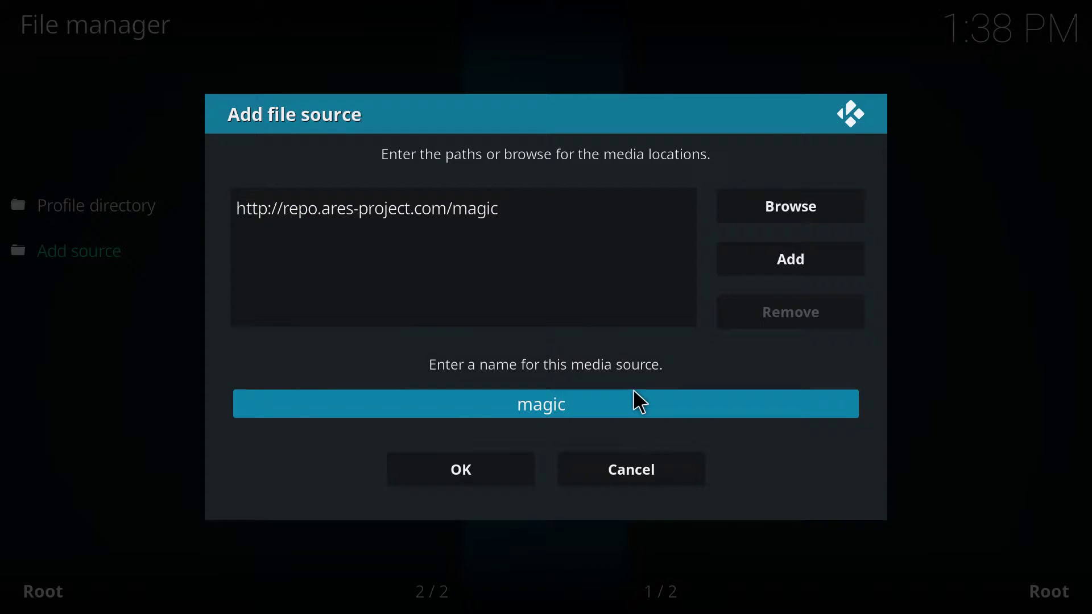
left_click(541, 404)
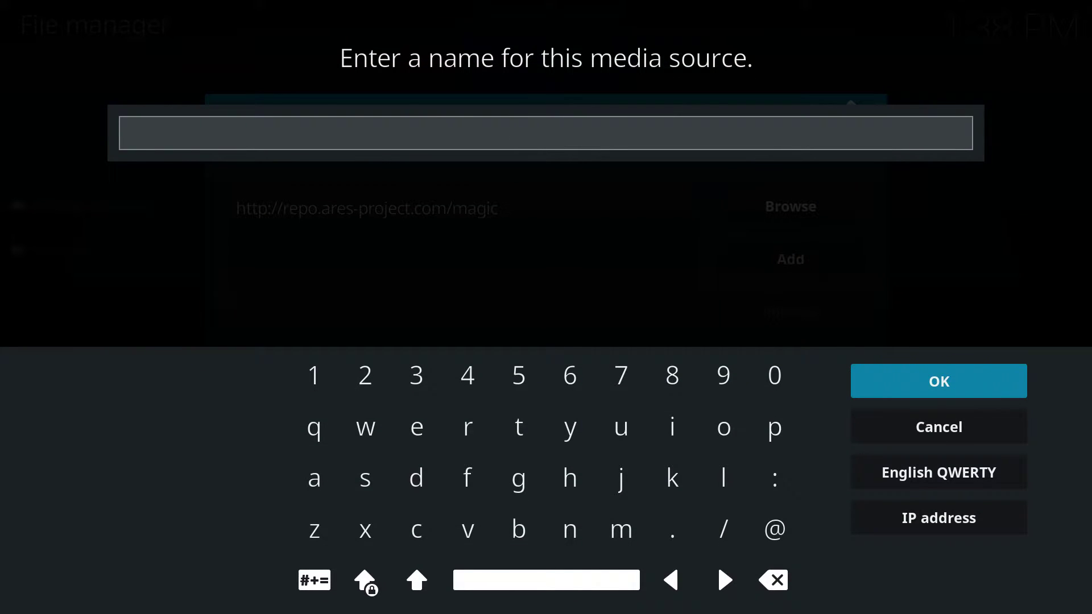
type(".ares")
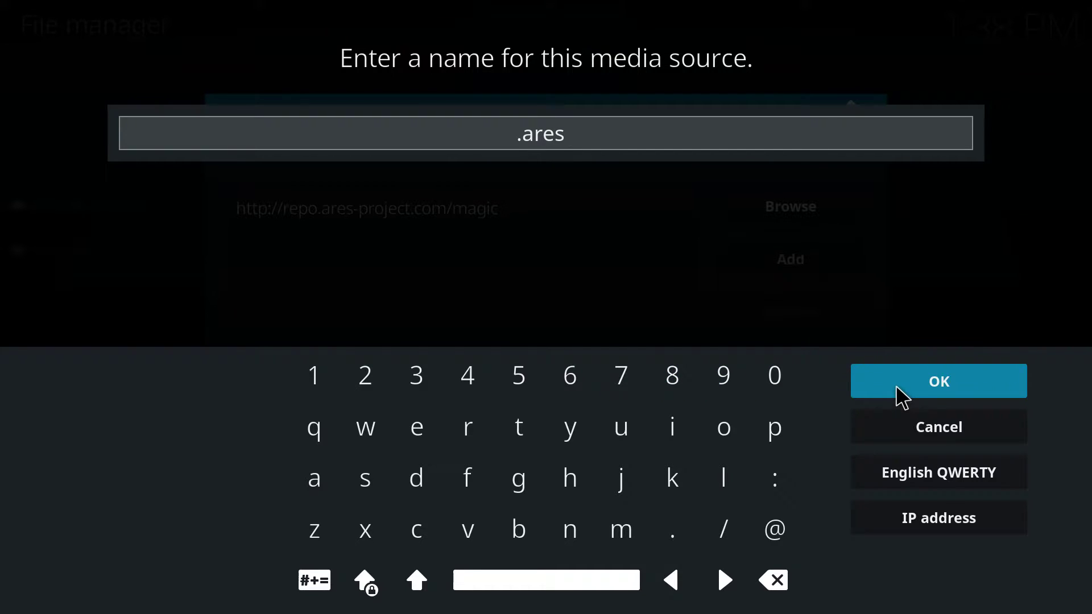
left_click(938, 381)
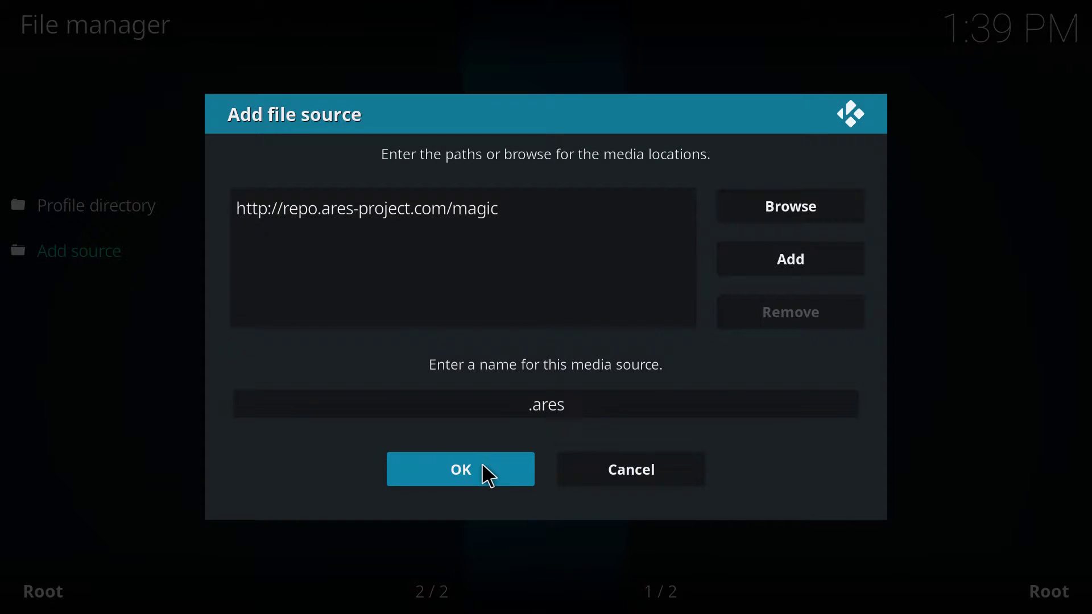
left_click(461, 469)
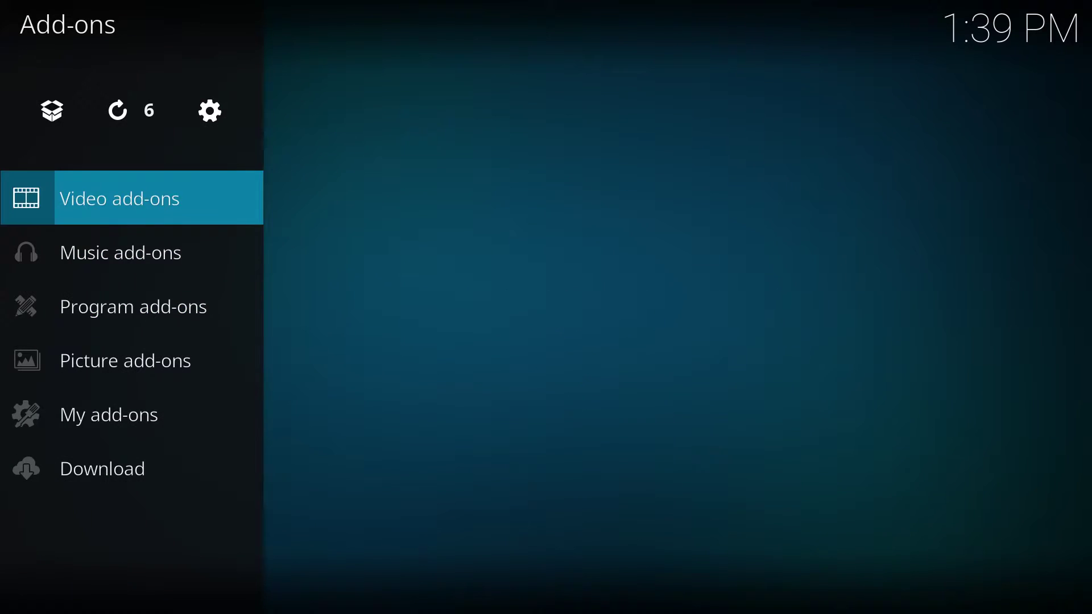
Turn on Unknown sources in the add-on system settings and accept the risk warning.
left_click(120, 198)
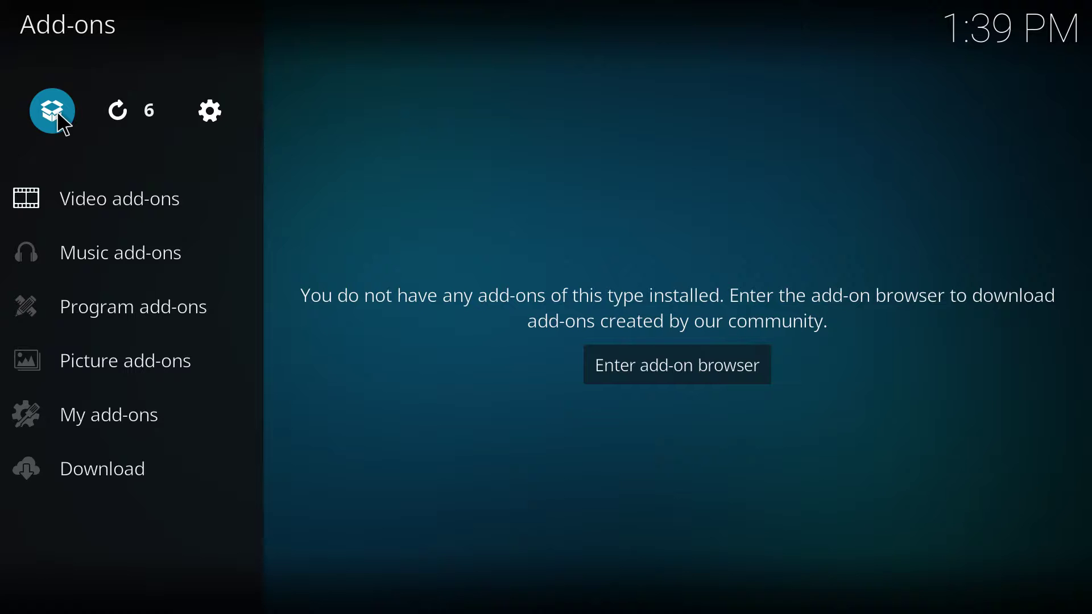
left_click(677, 364)
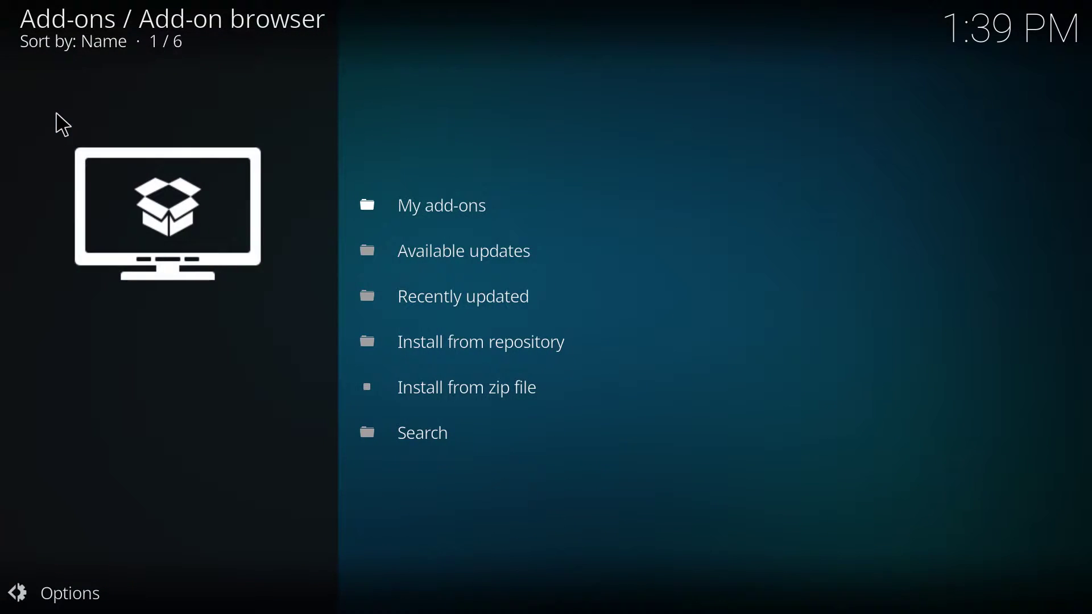
mouse_move(443, 392)
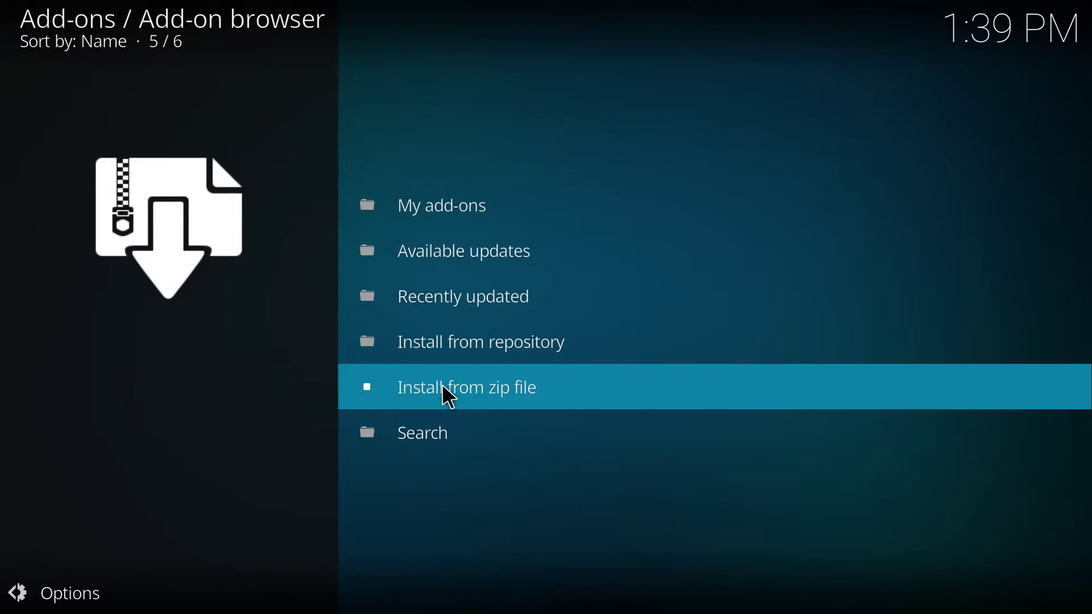
left_click(466, 388)
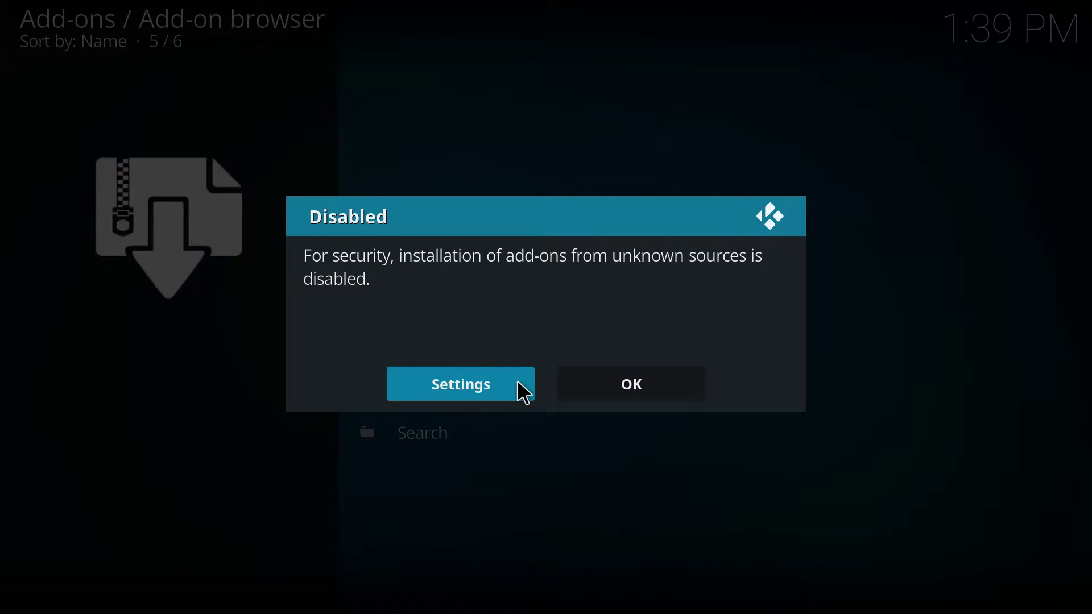
left_click(460, 384)
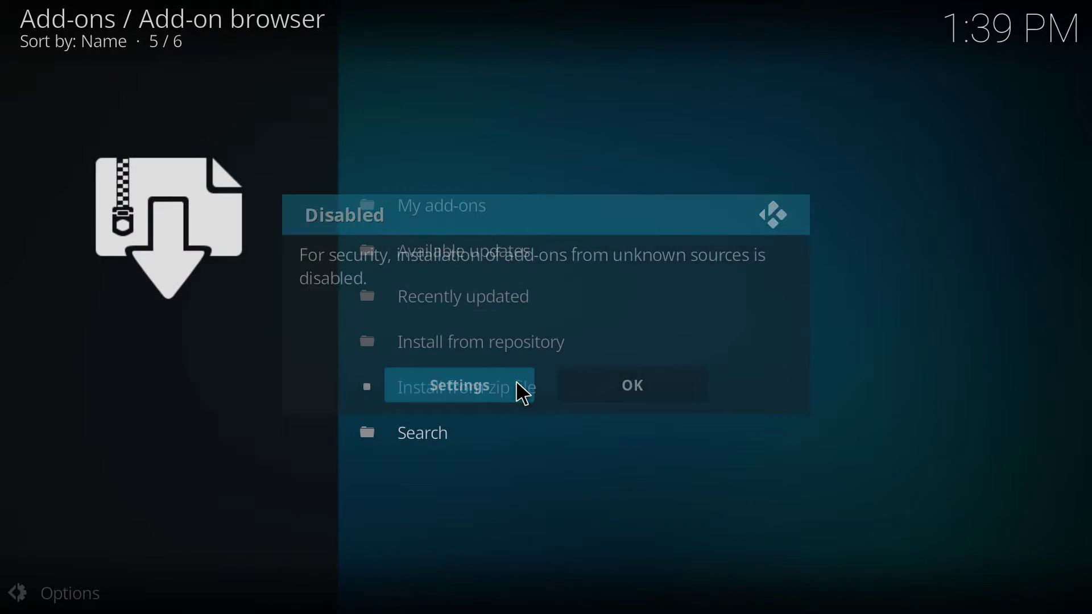
left_click(459, 385)
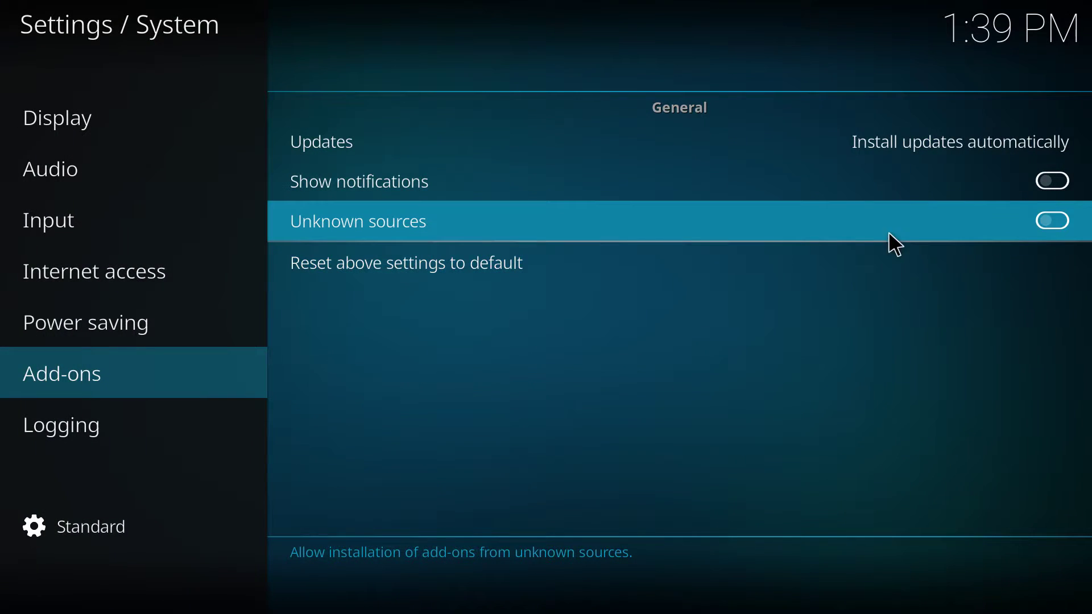
left_click(1052, 220)
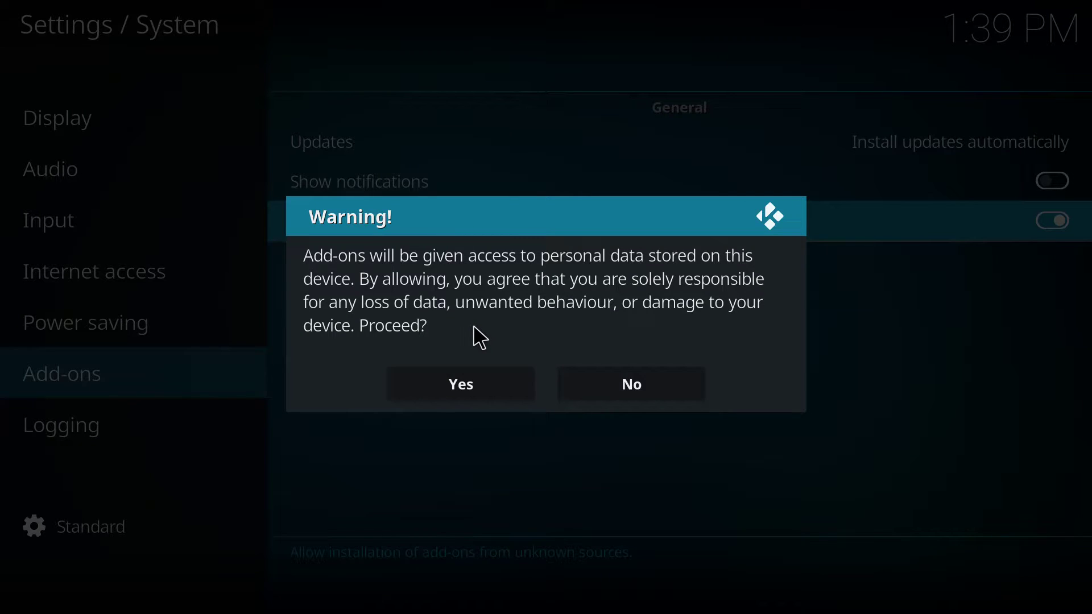
mouse_move(456, 392)
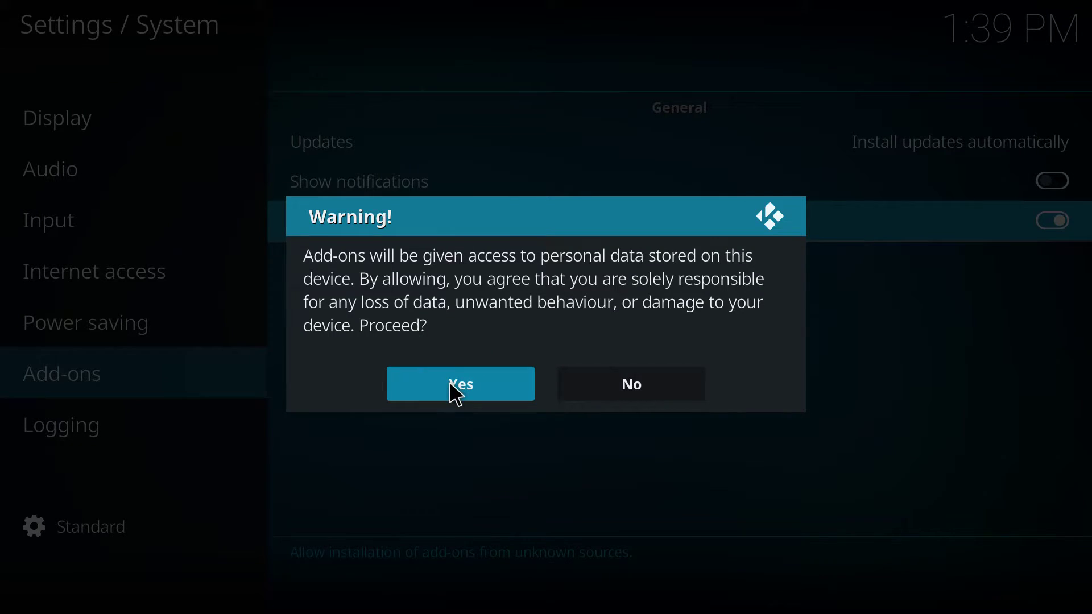
left_click(460, 383)
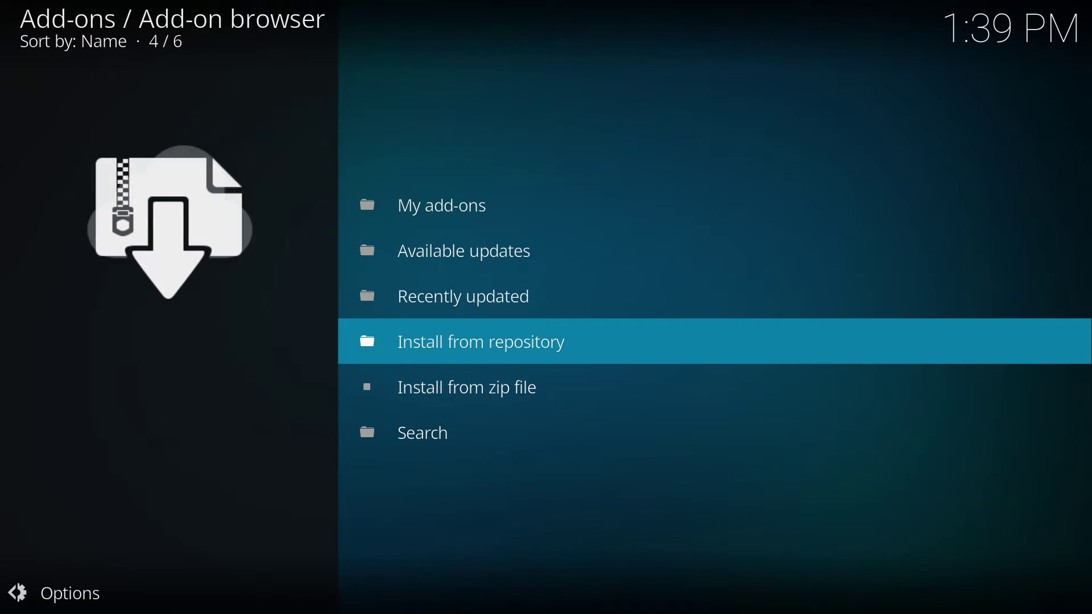
Install the repository.aresproject zip package from the .ares source.
key("Down")
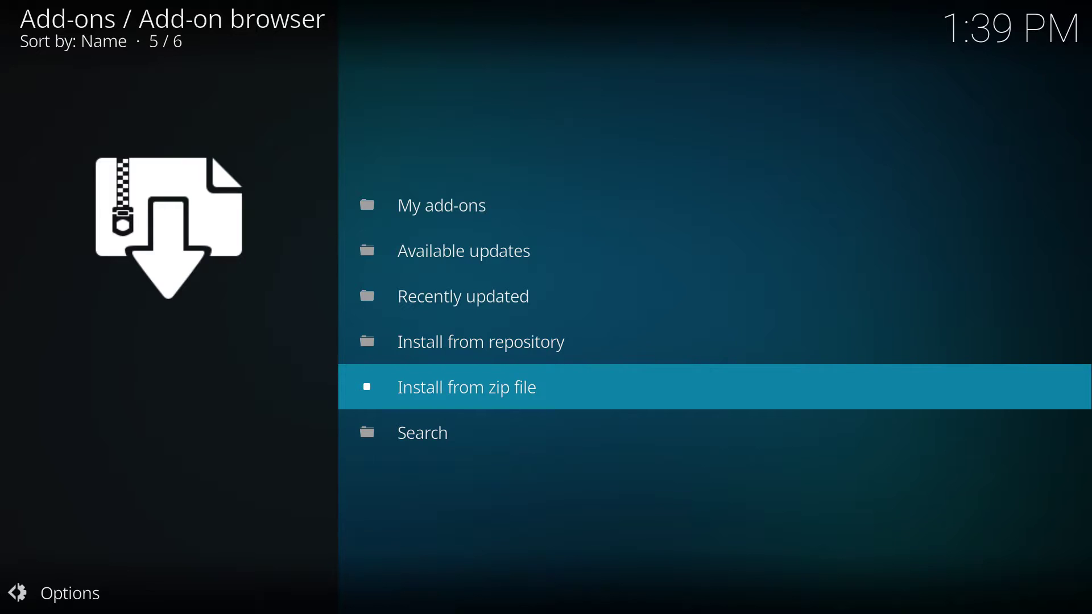
left_click(467, 386)
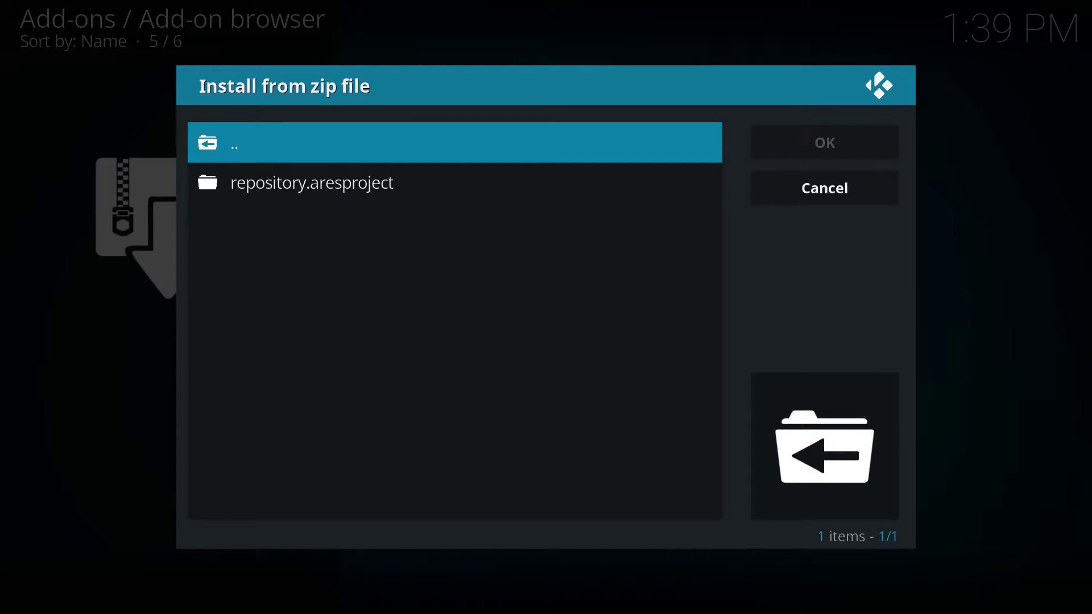
left_click(312, 182)
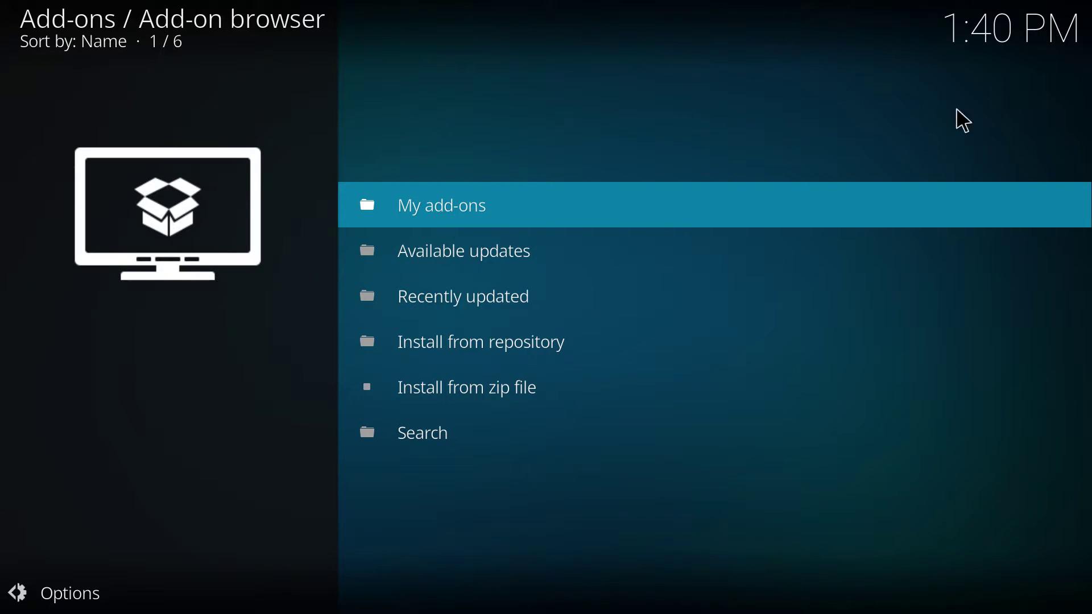
mouse_move(943, 178)
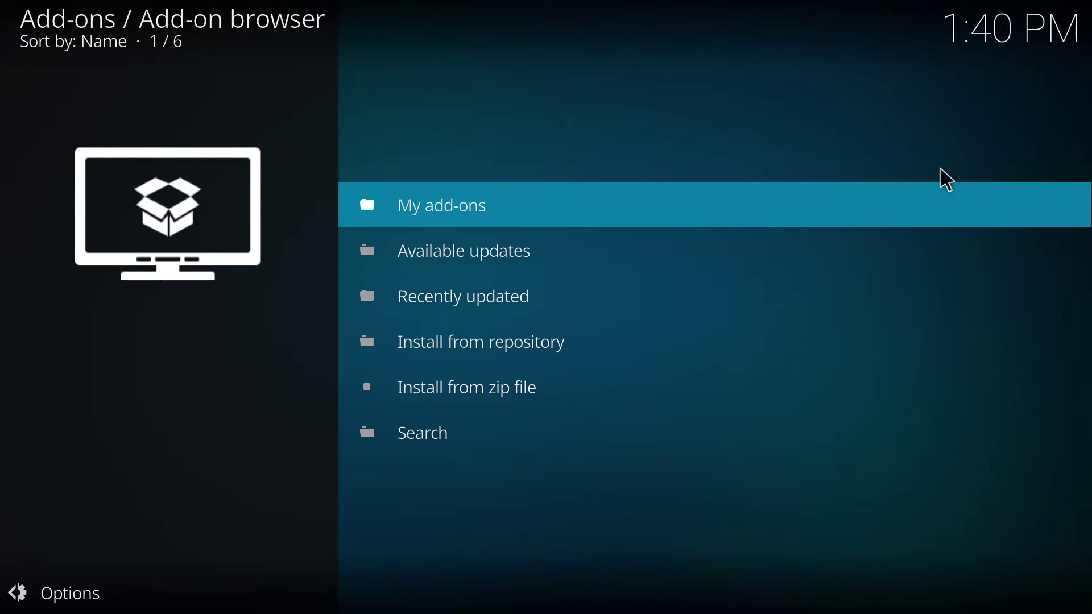
mouse_move(889, 74)
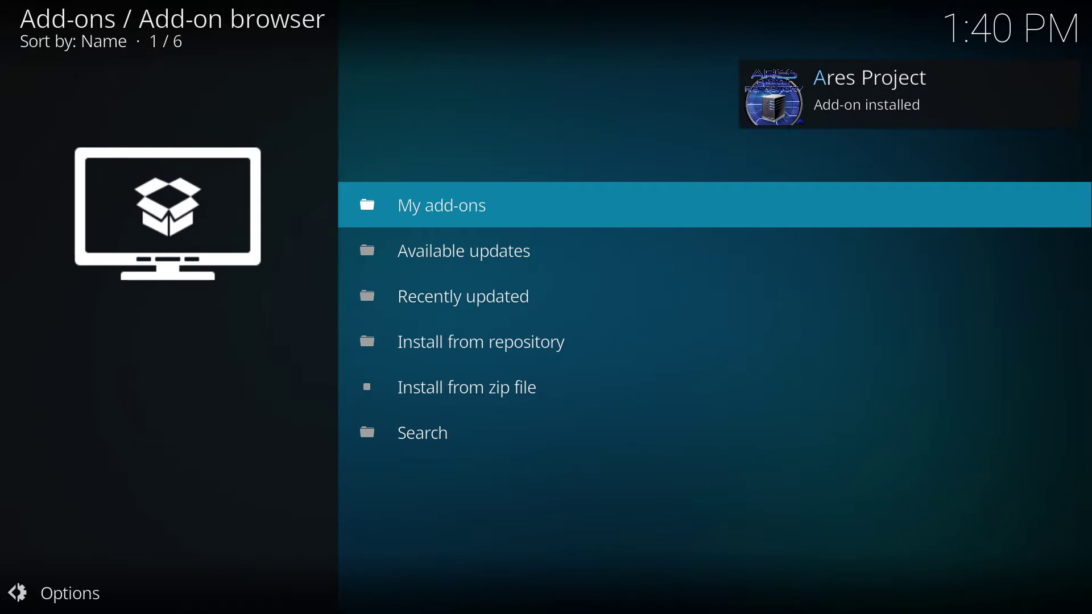
mouse_move(846, 116)
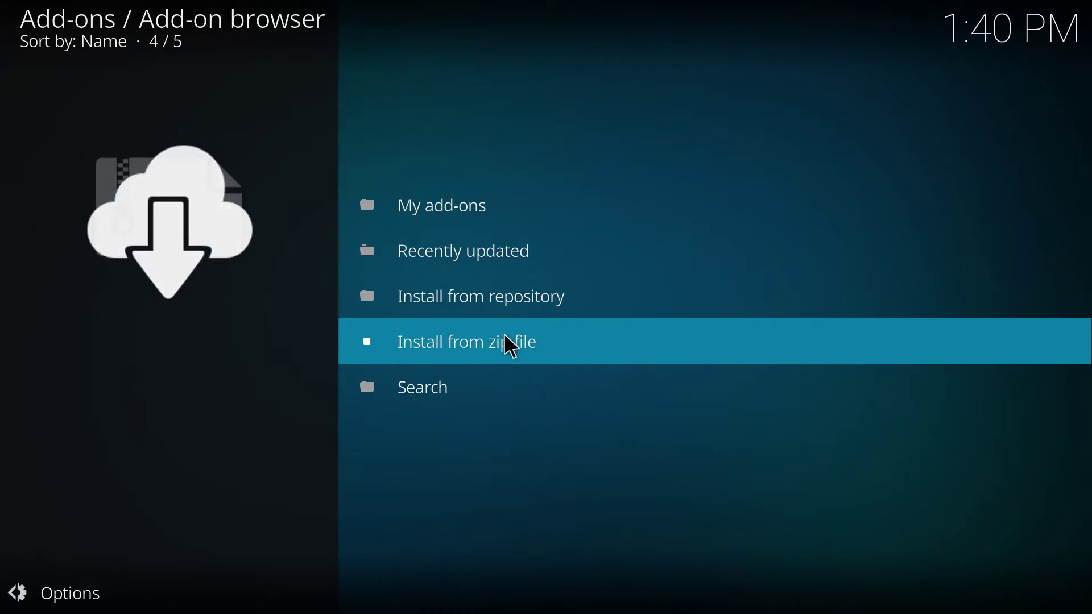
Browse the Ares Project repository's Program add-ons to the Ares Wizard details page.
left_click(481, 296)
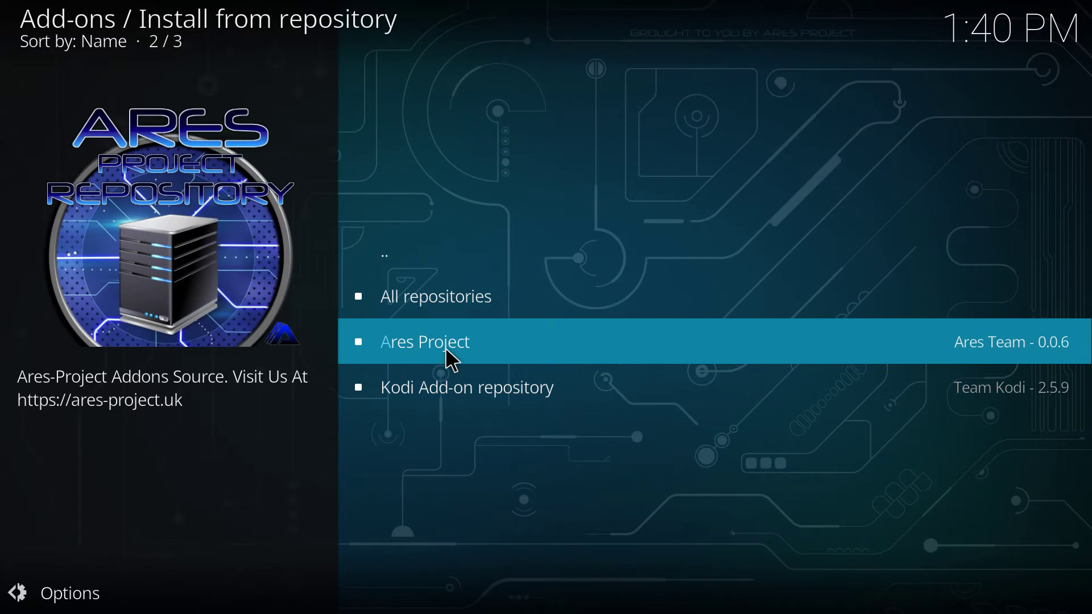
left_click(424, 341)
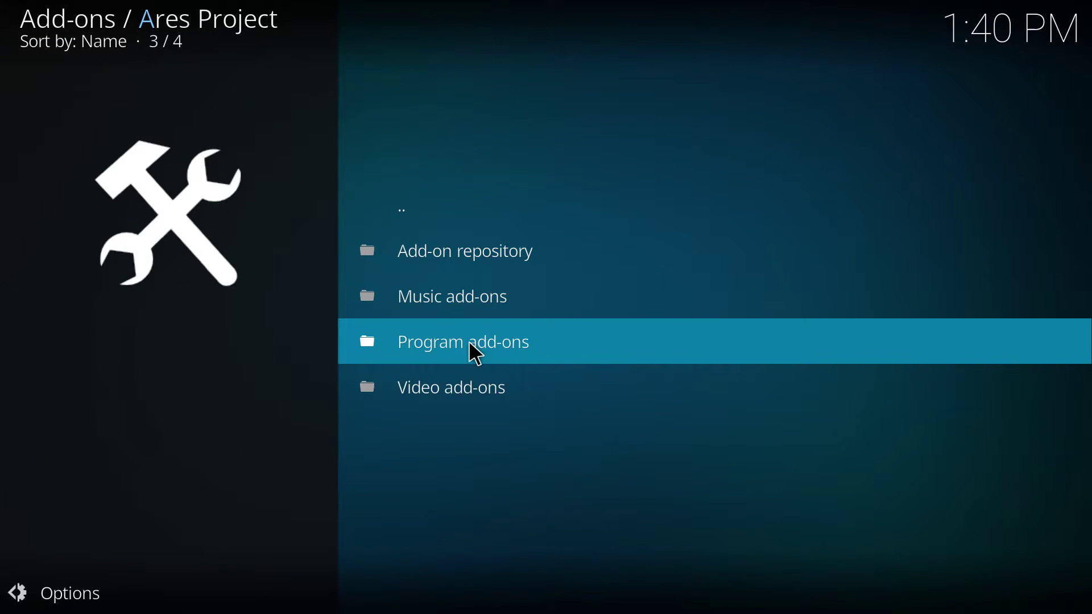
left_click(476, 342)
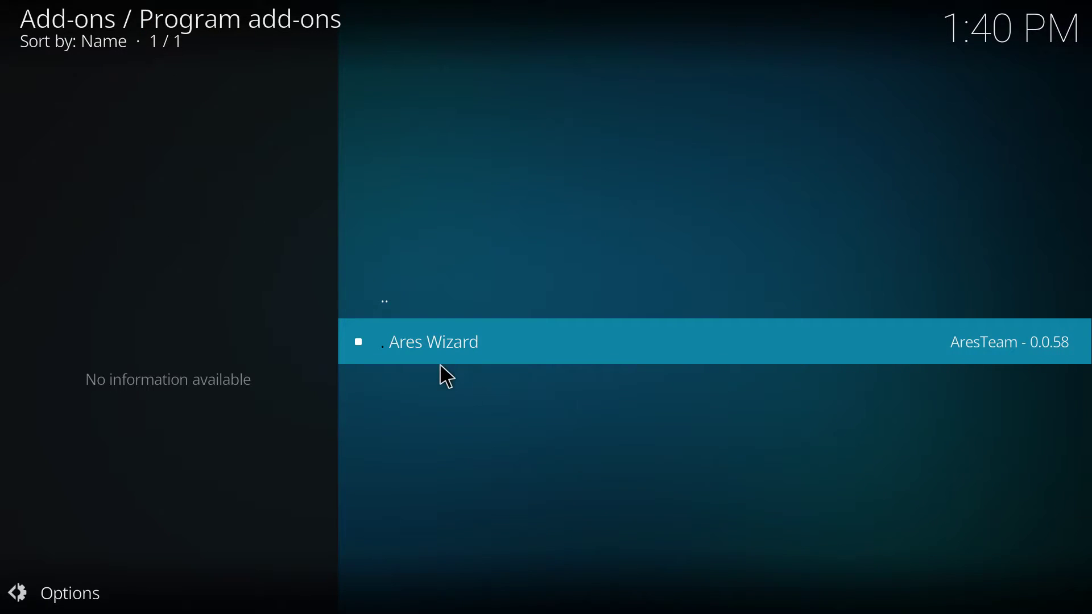
mouse_move(446, 353)
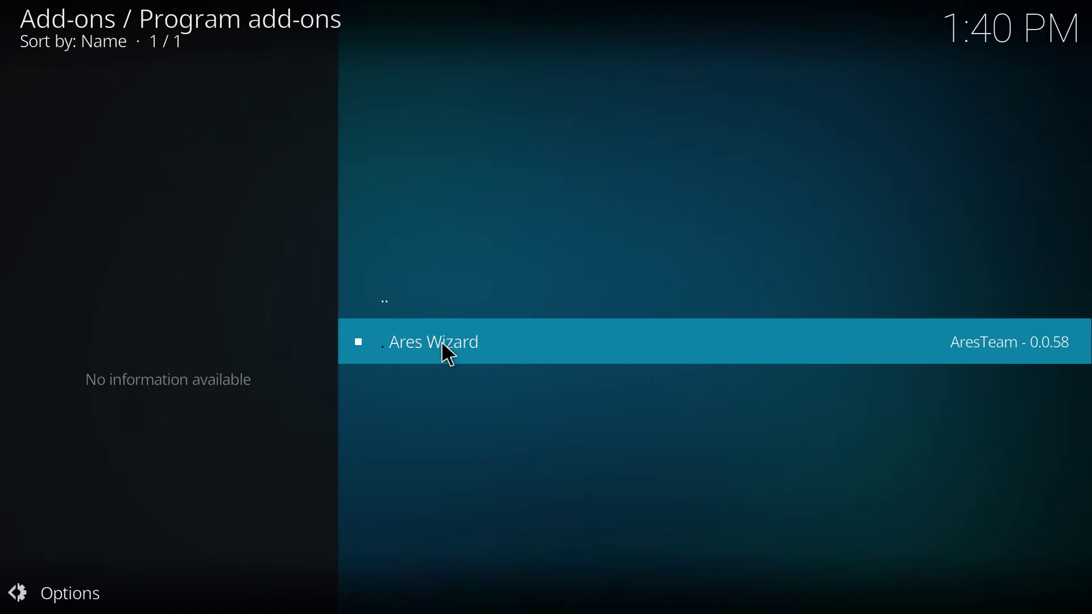
mouse_move(1016, 360)
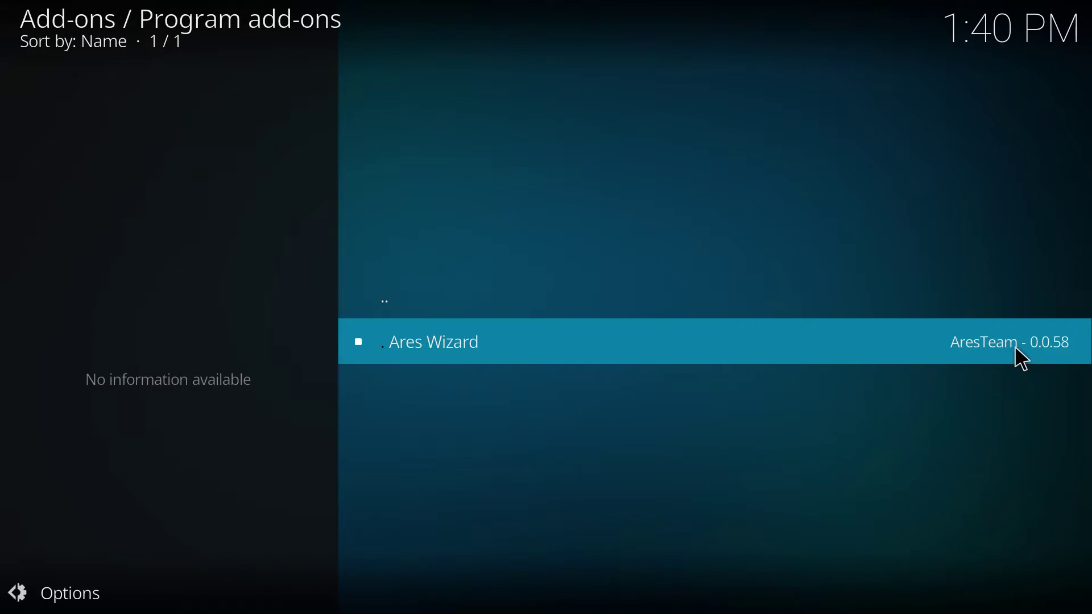
left_click(433, 341)
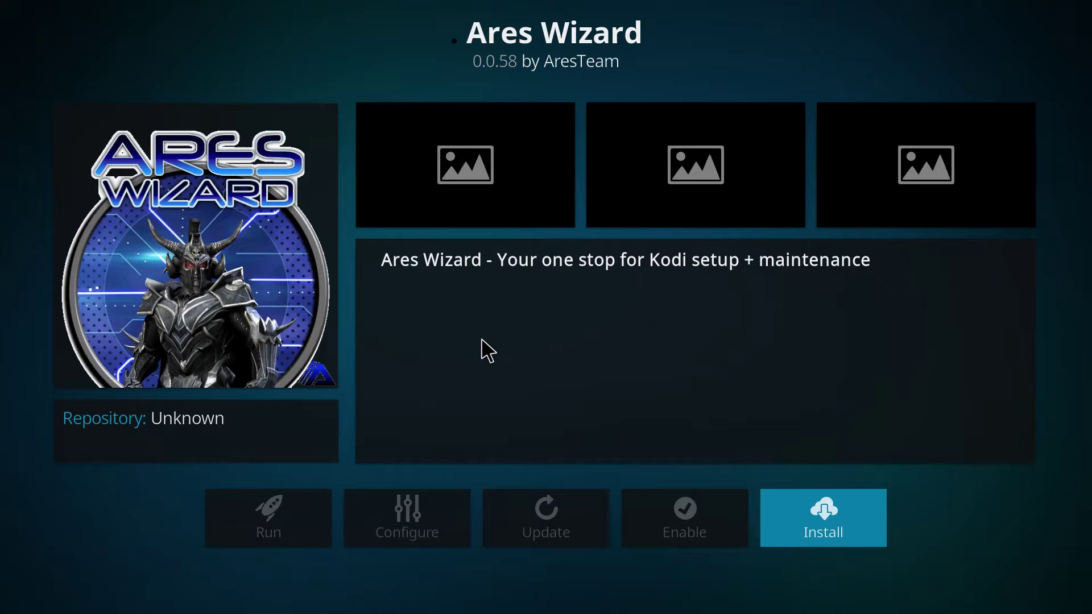
Install Ares Wizard 0.0.58, dismissing the Kodi version notice, and reopen its page.
left_click(823, 518)
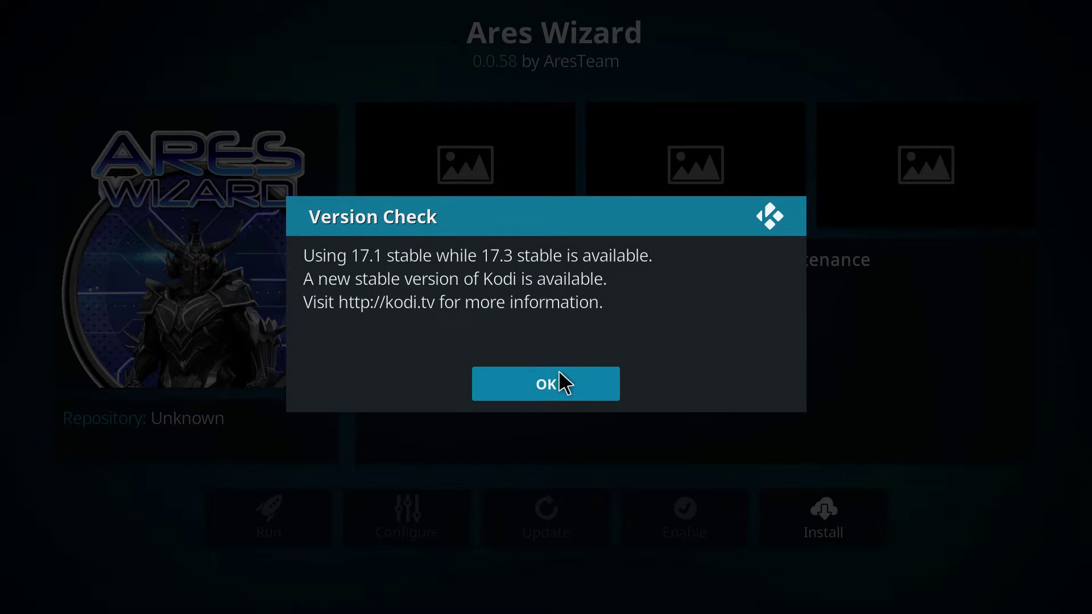
left_click(546, 384)
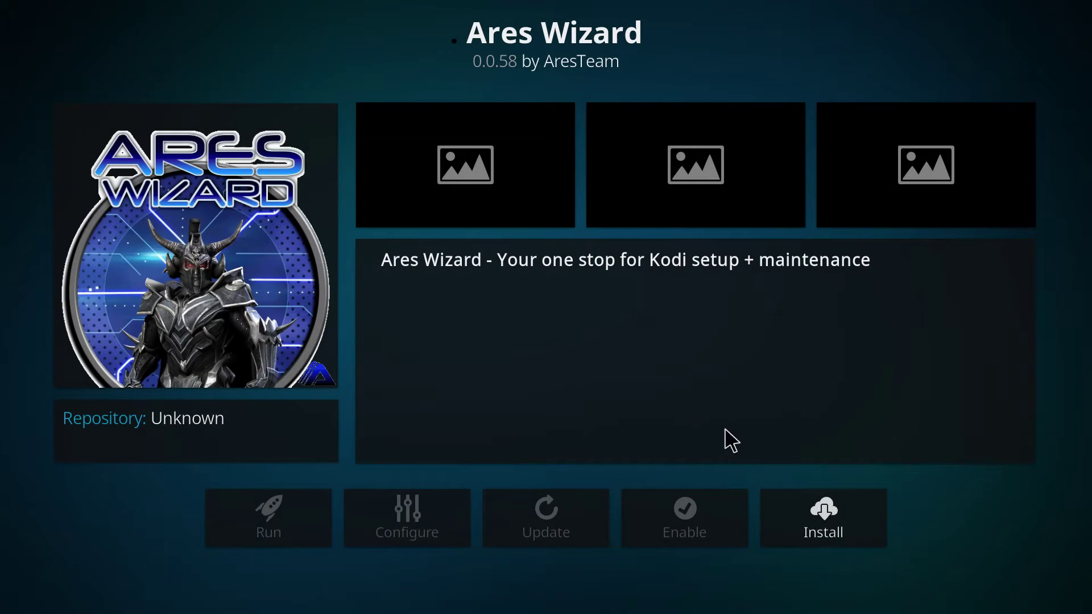
mouse_move(816, 531)
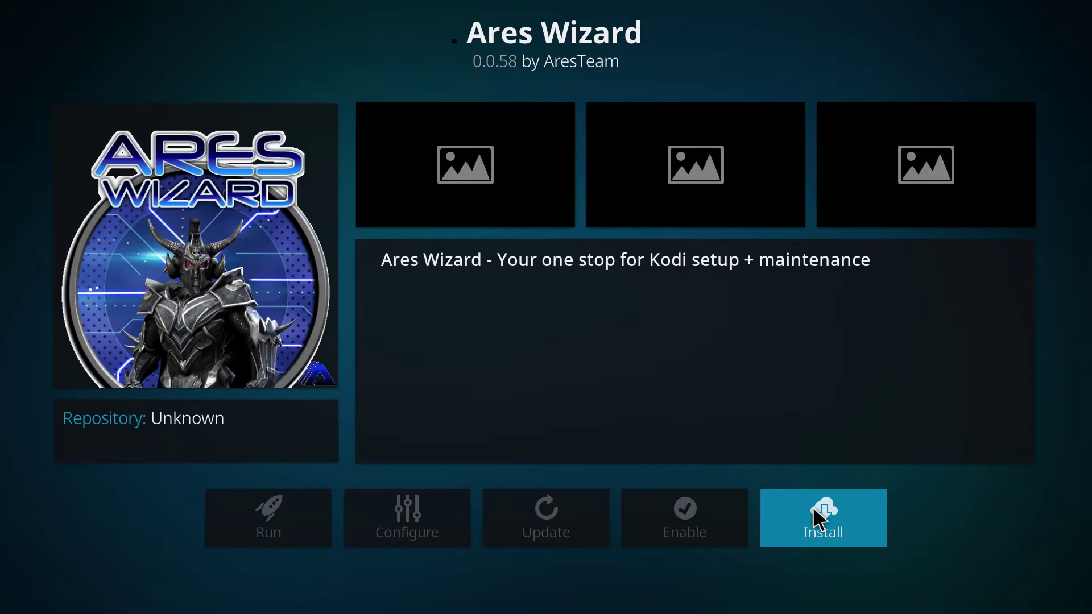
left_click(823, 518)
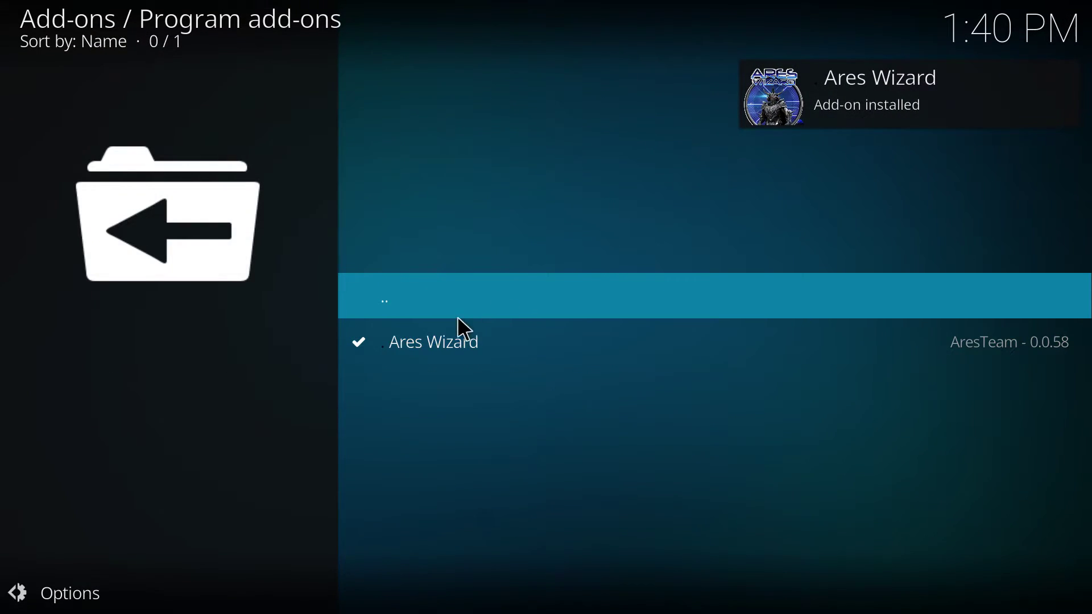
left_click(433, 342)
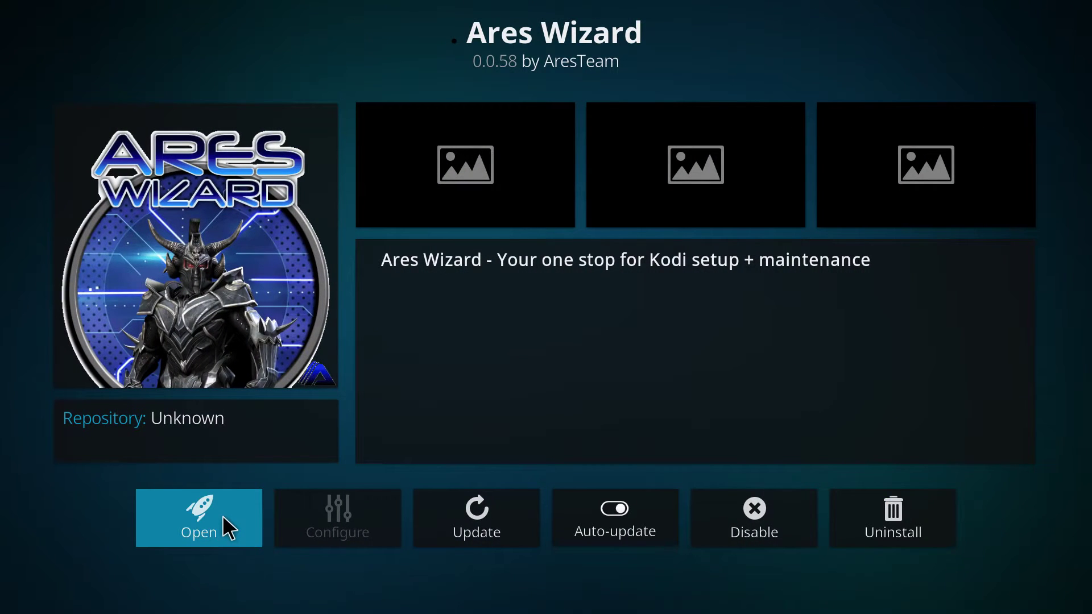
Launch Ares Wizard, then relaunch it from Add-ons after Kodi crashes and restarts.
left_click(198, 517)
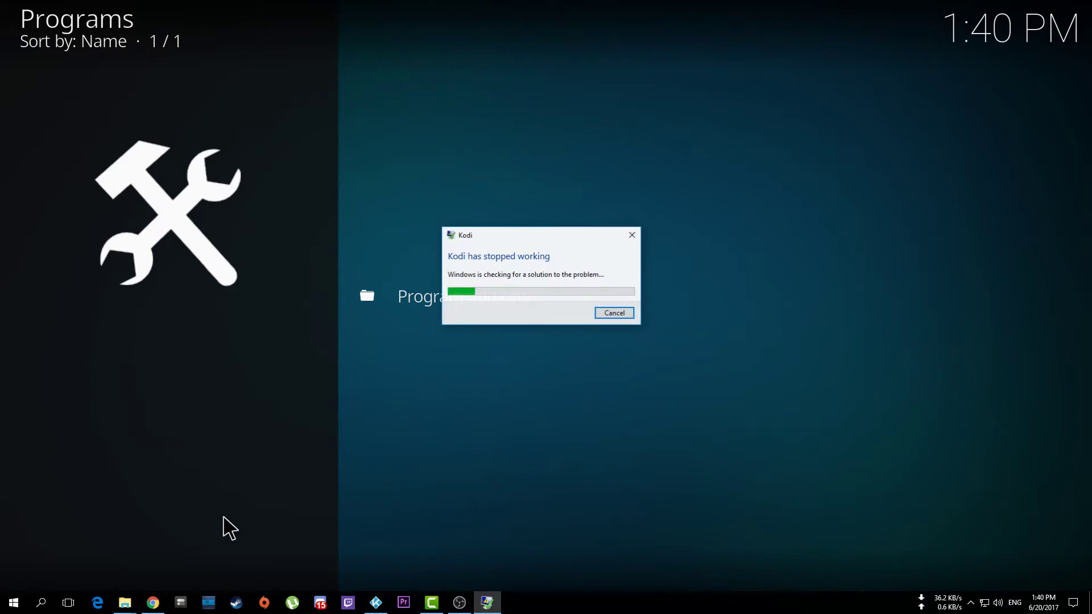
mouse_move(547, 316)
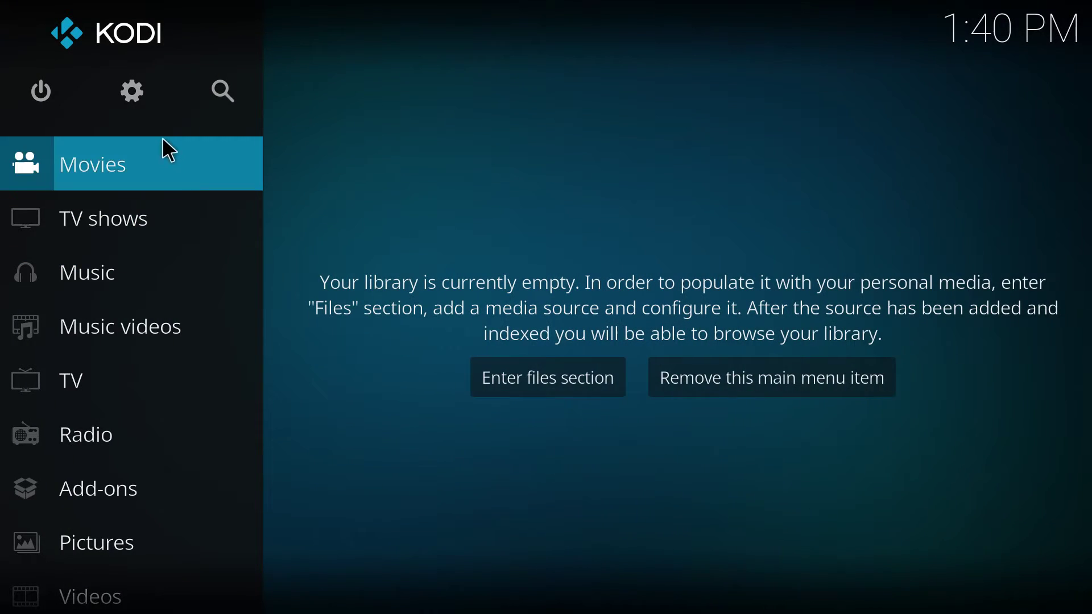
left_click(98, 489)
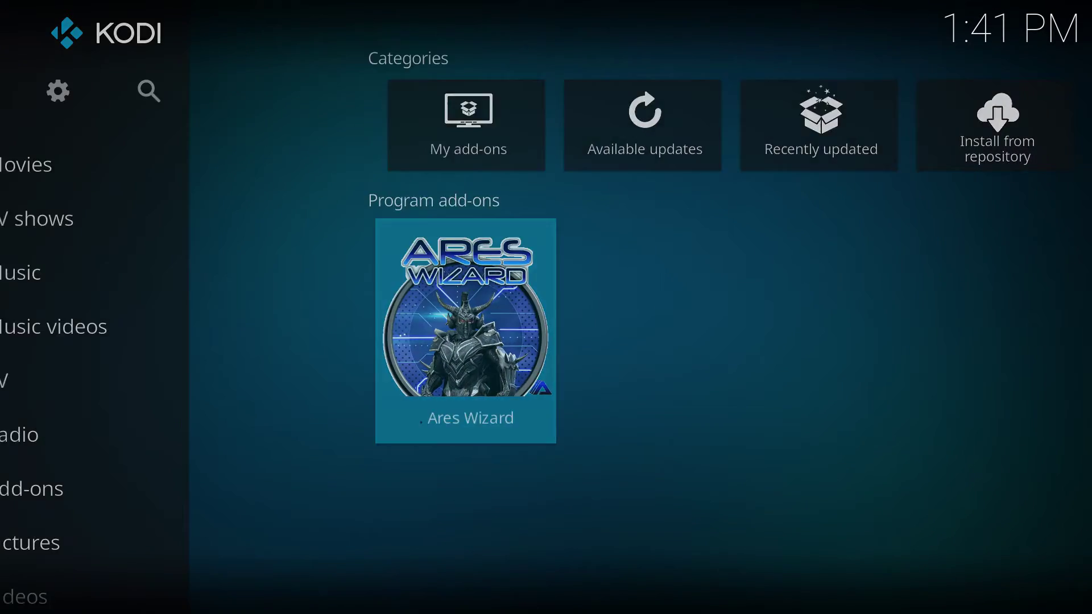
left_click(465, 331)
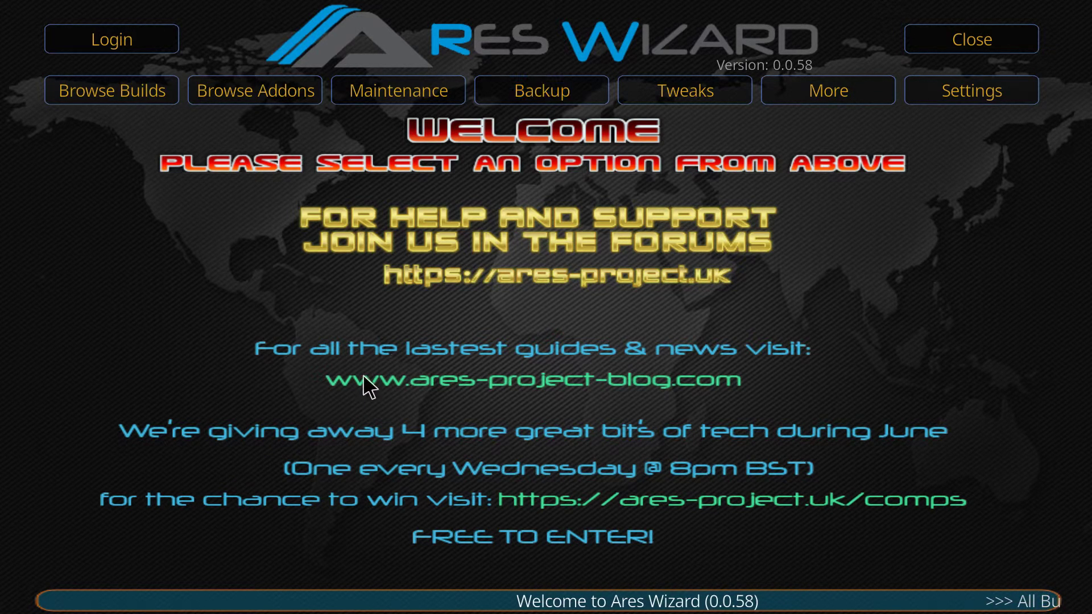
Set Ares Wizard's backup destination folder to D:\ (DATA SSD) and refresh the backup page.
left_click(540, 89)
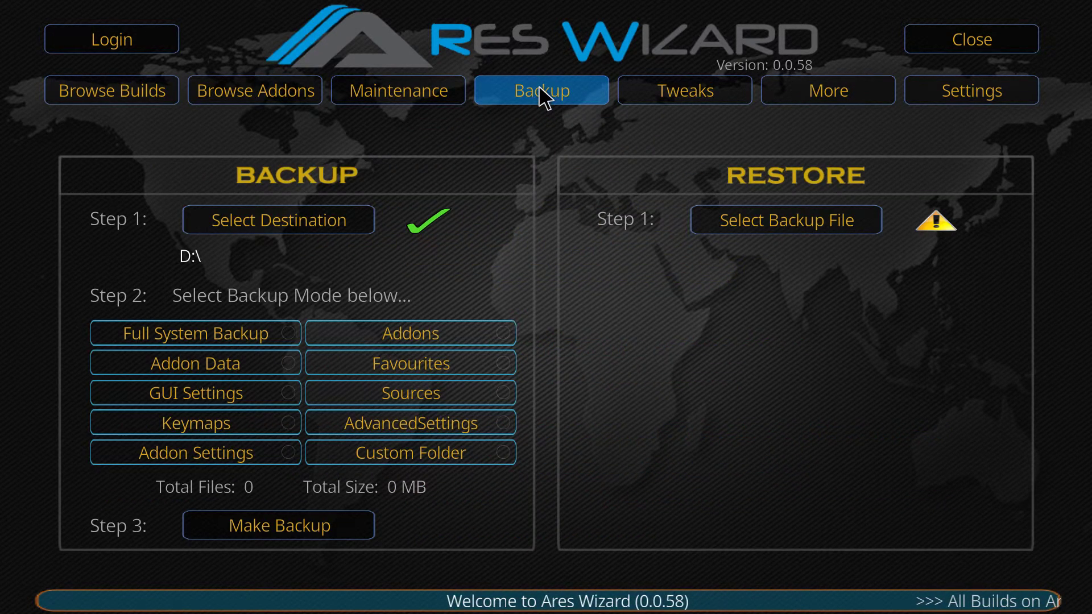
mouse_move(367, 202)
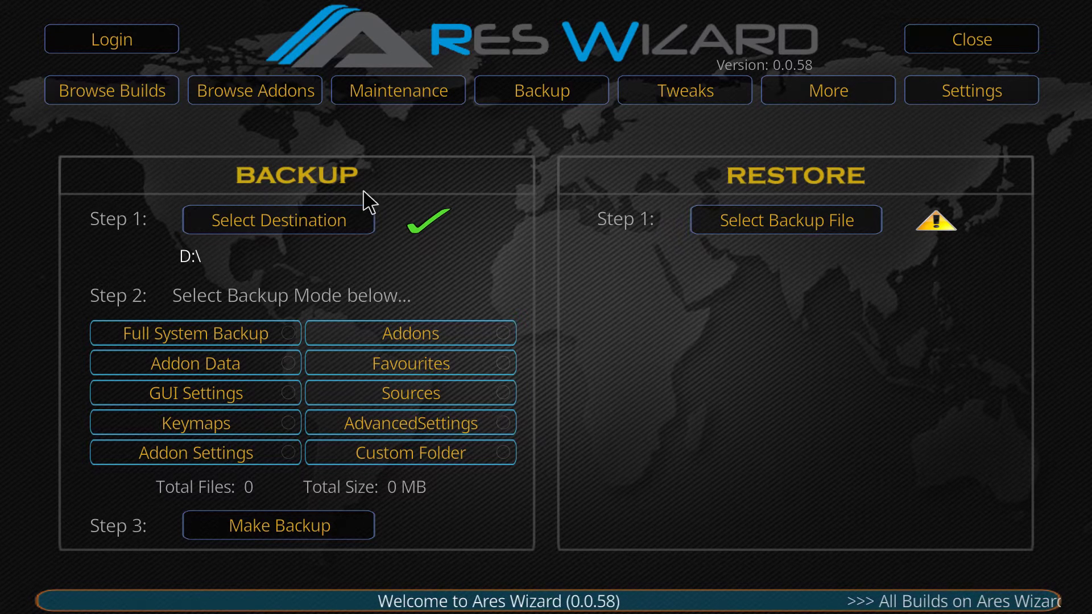
mouse_move(616, 268)
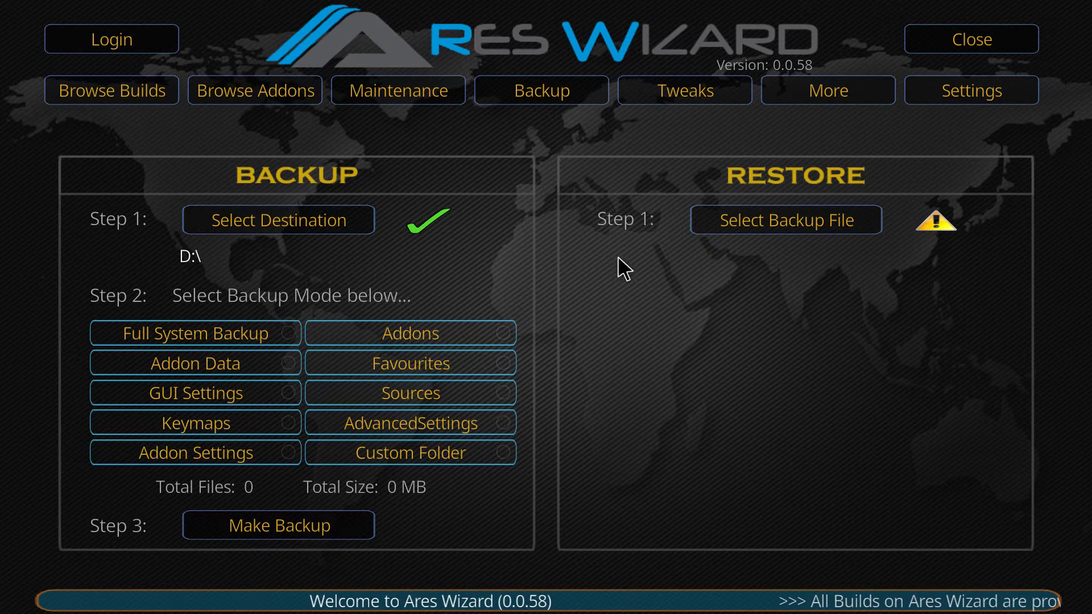
mouse_move(805, 219)
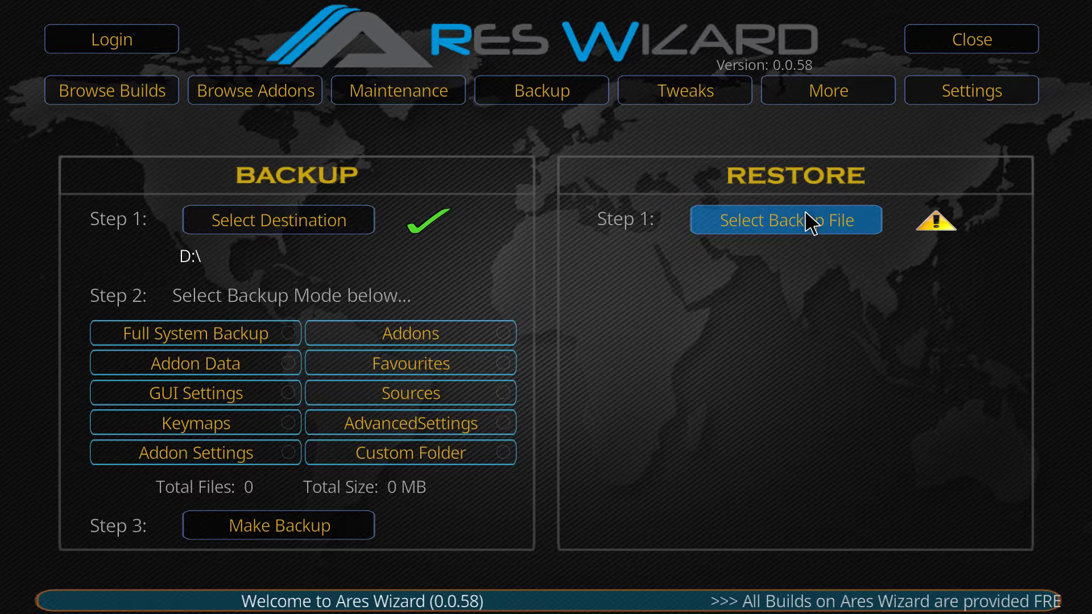
mouse_move(317, 193)
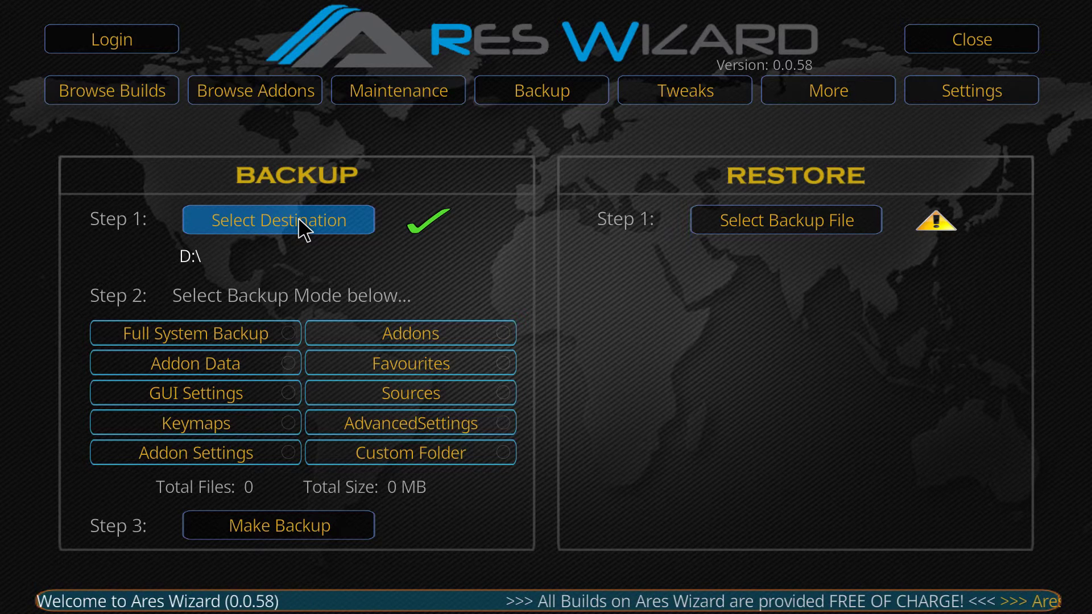
left_click(278, 220)
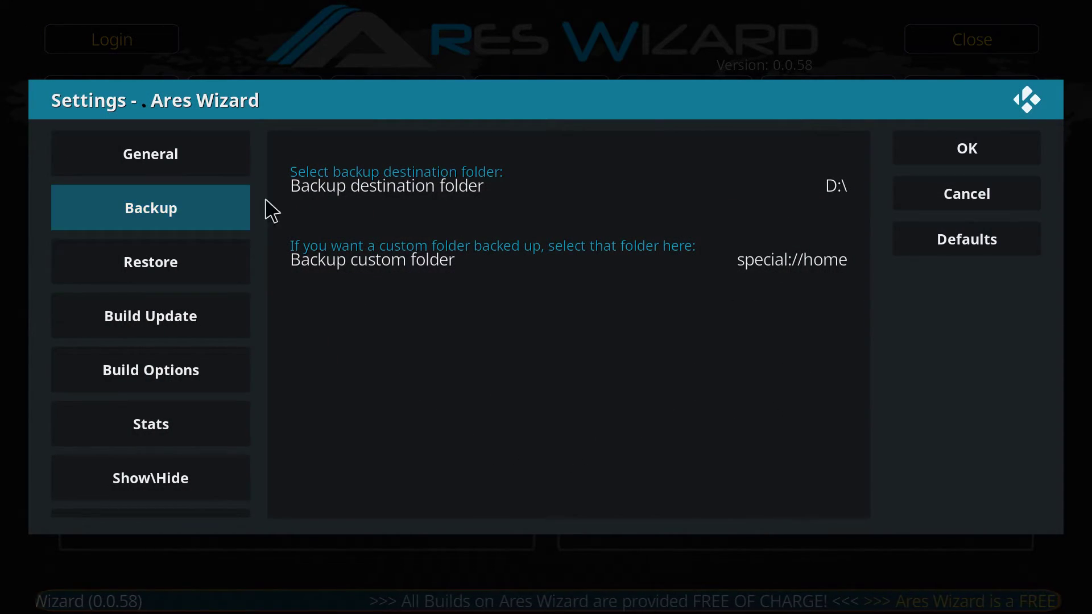
mouse_move(386, 193)
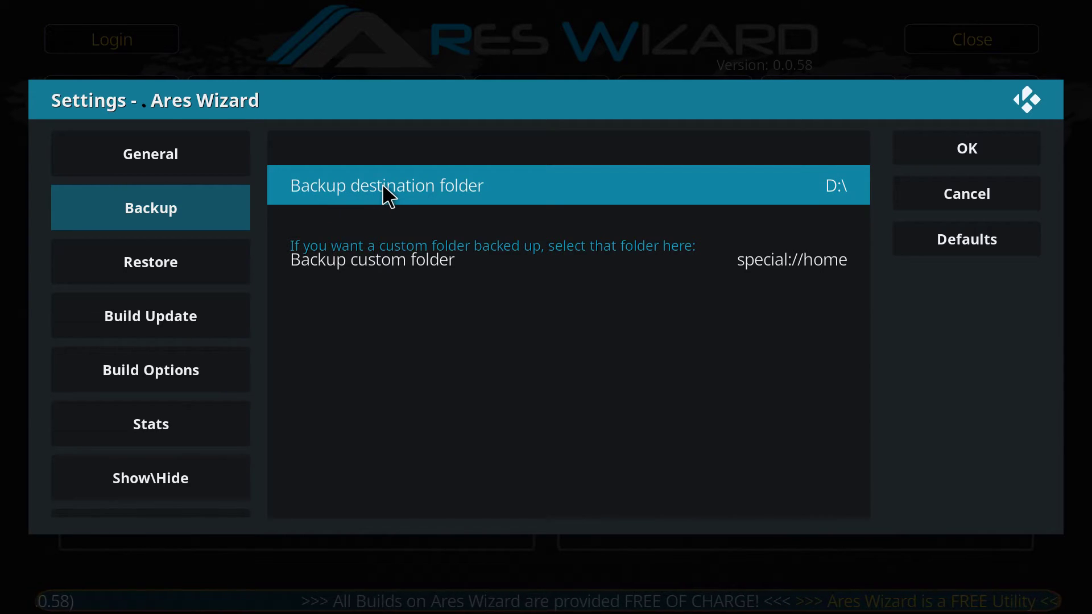
left_click(387, 185)
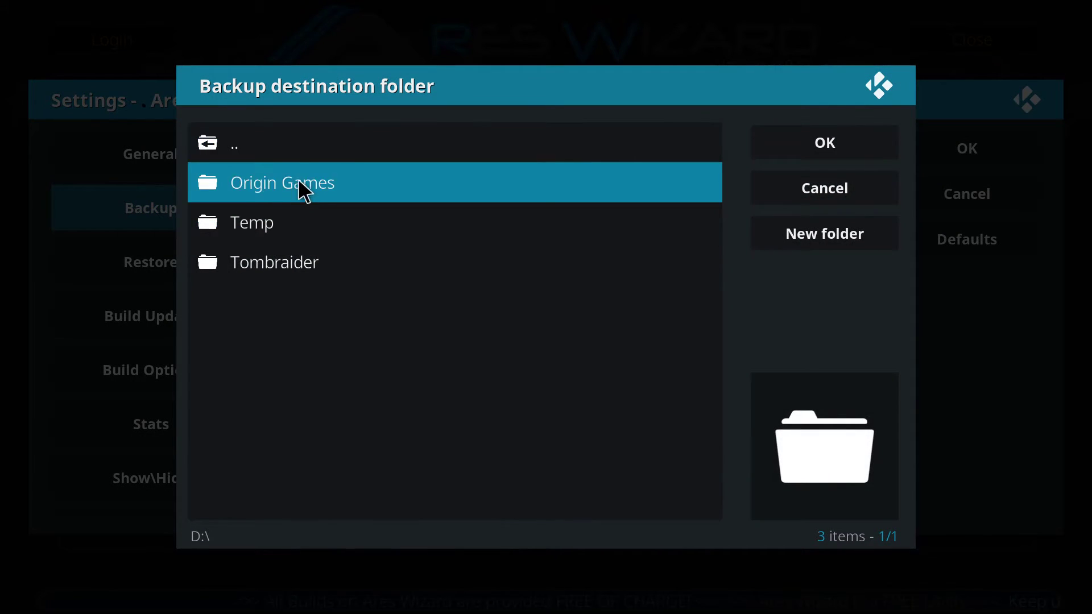
left_click(233, 143)
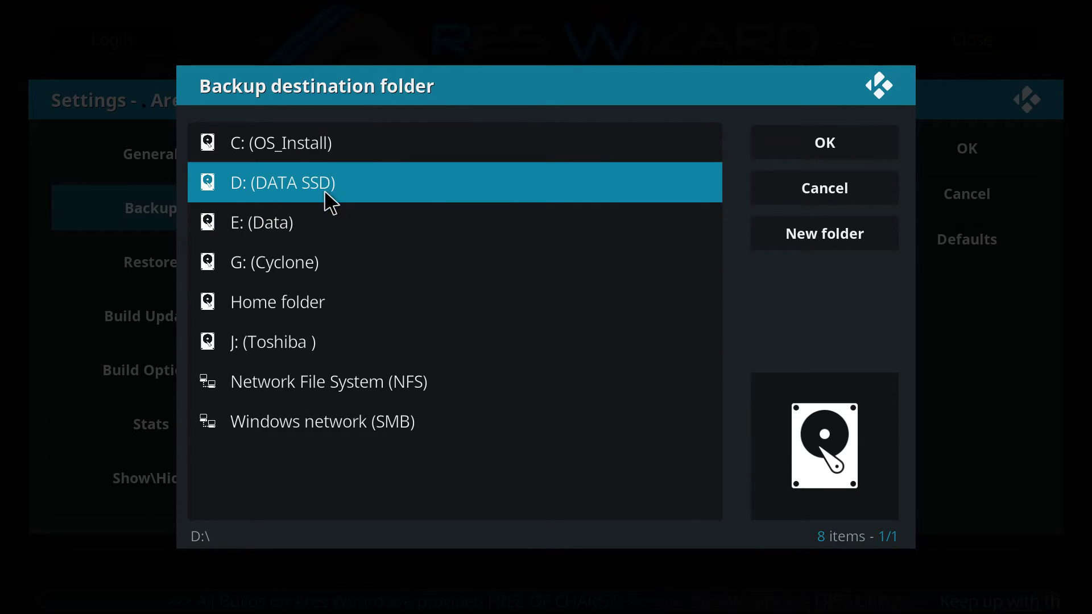
mouse_move(286, 192)
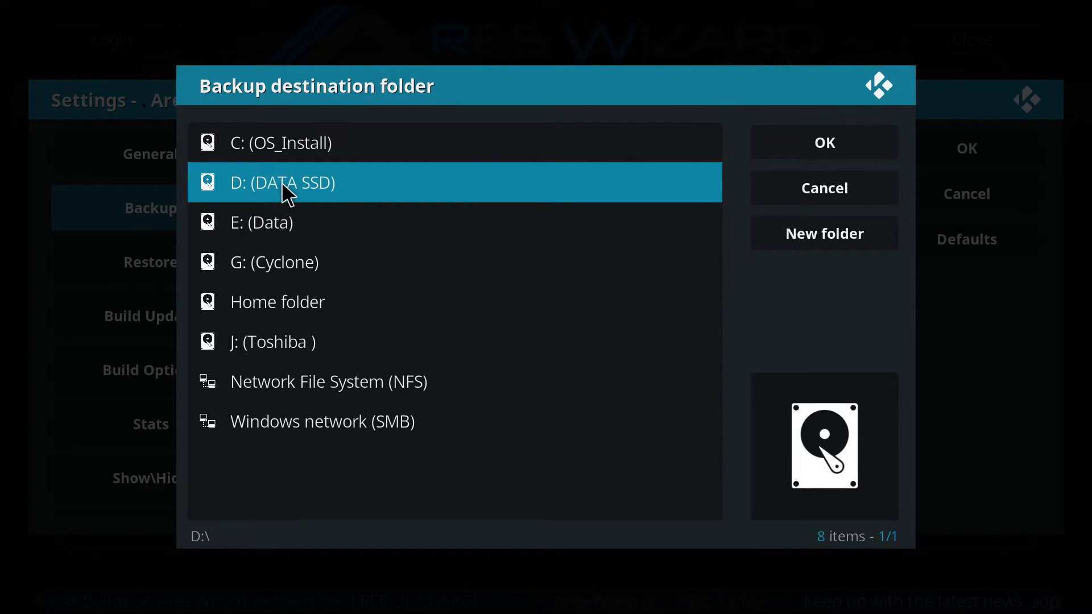
mouse_move(280, 202)
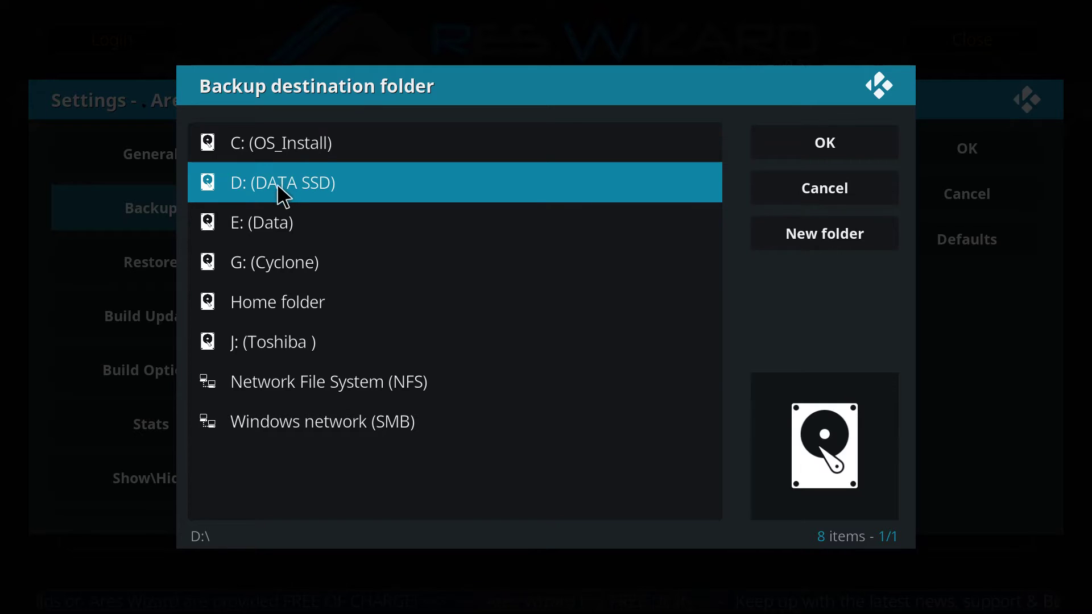
mouse_move(540, 193)
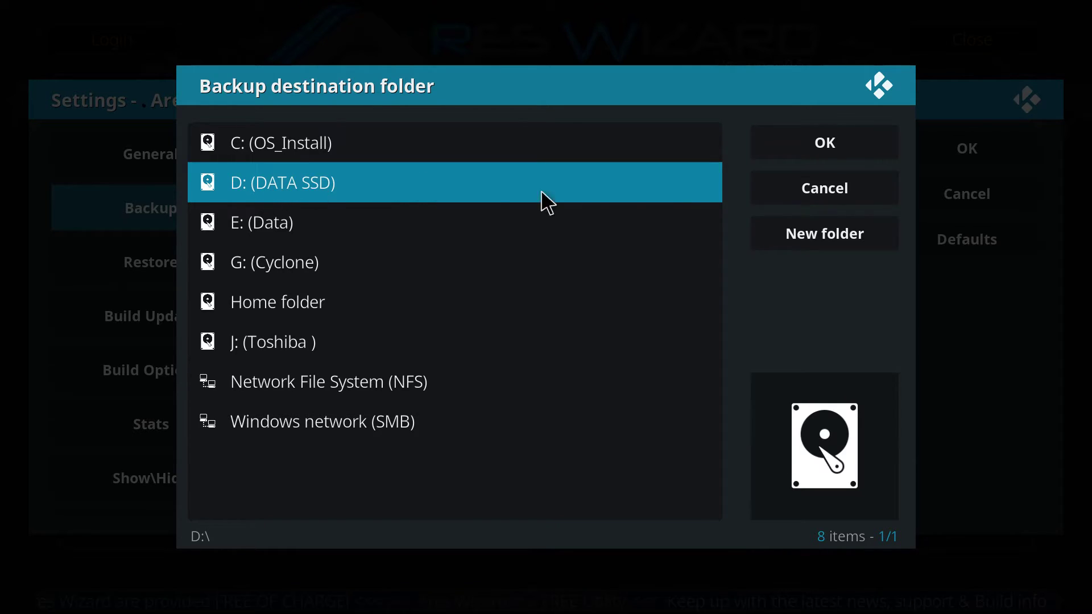
double_click(283, 183)
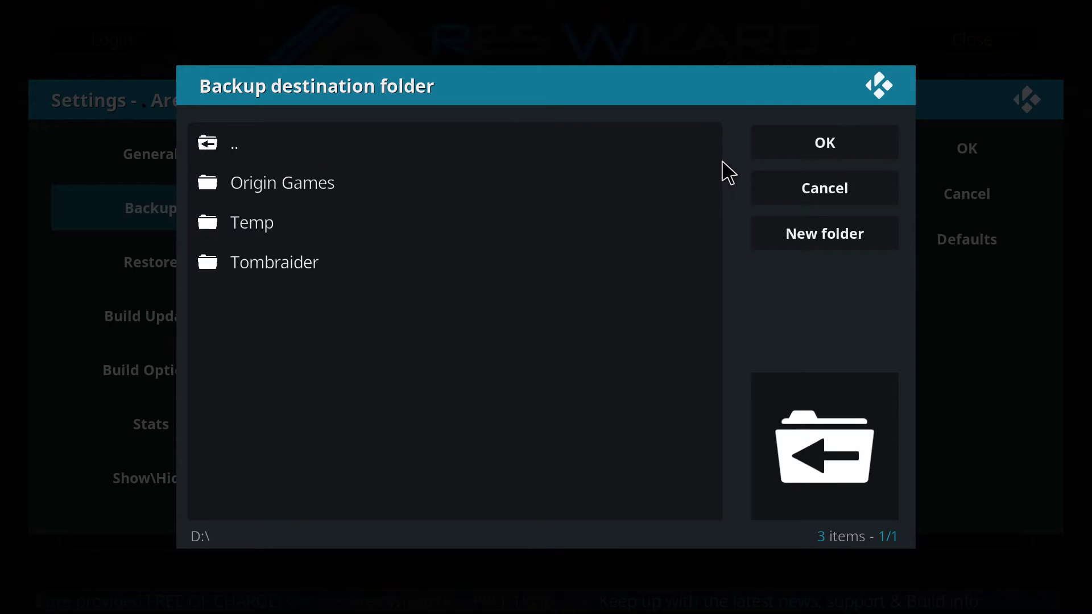
left_click(824, 142)
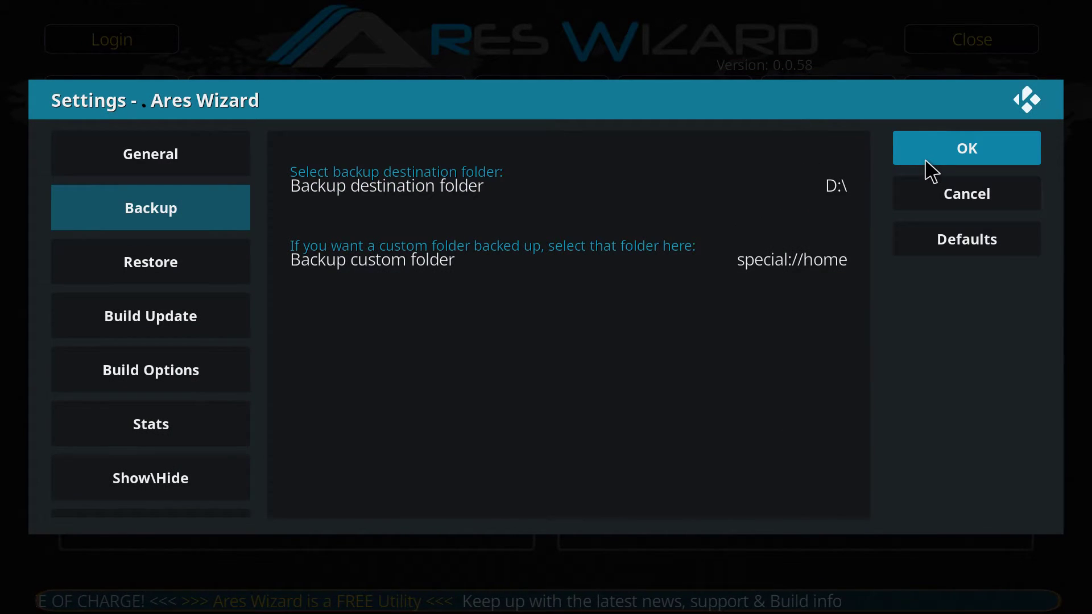
left_click(966, 148)
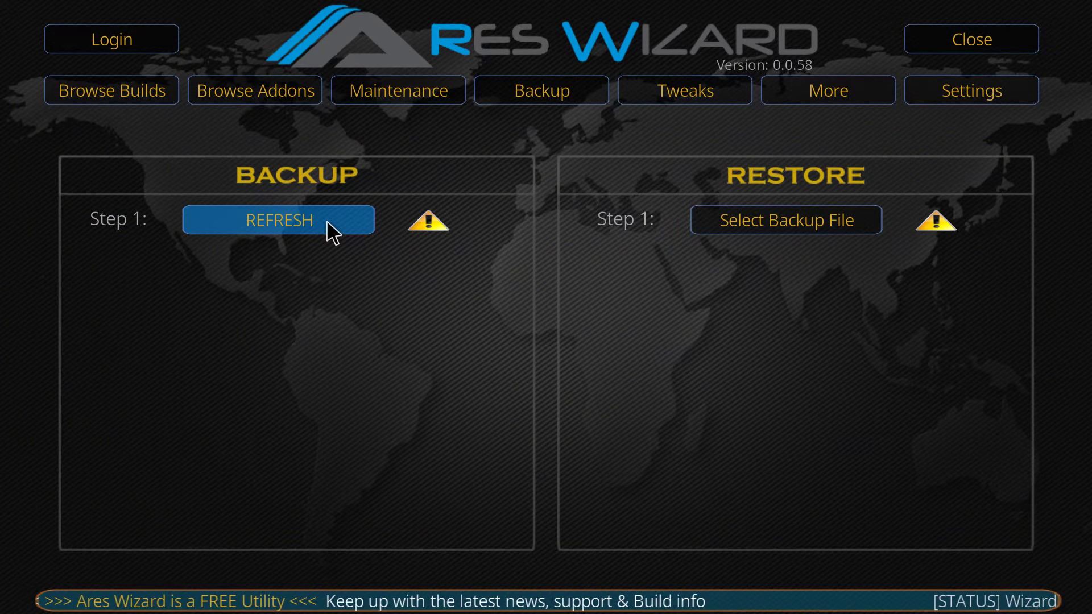
left_click(279, 220)
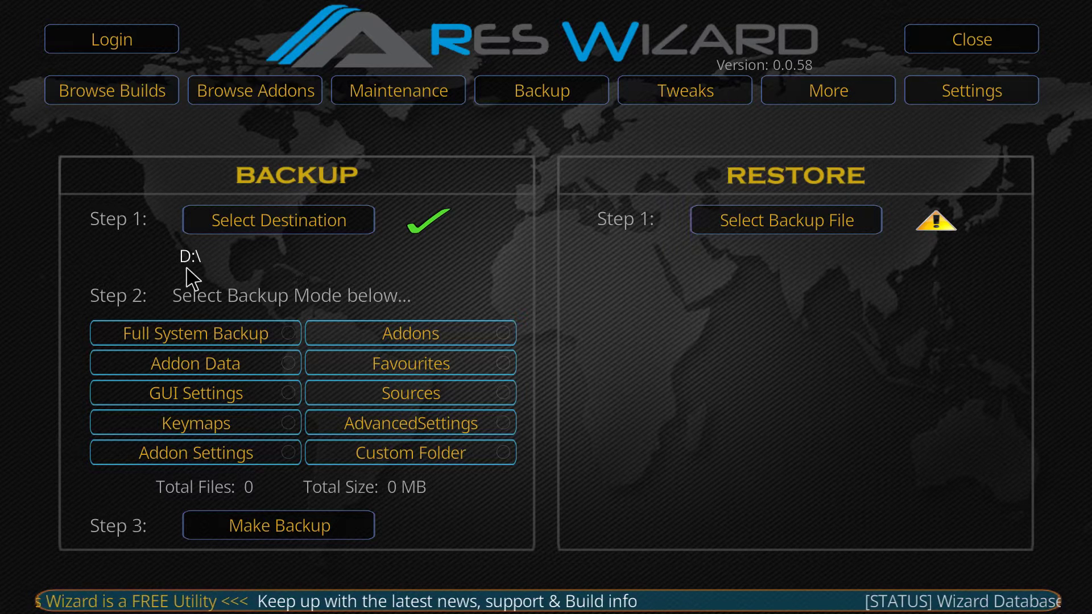
mouse_move(159, 277)
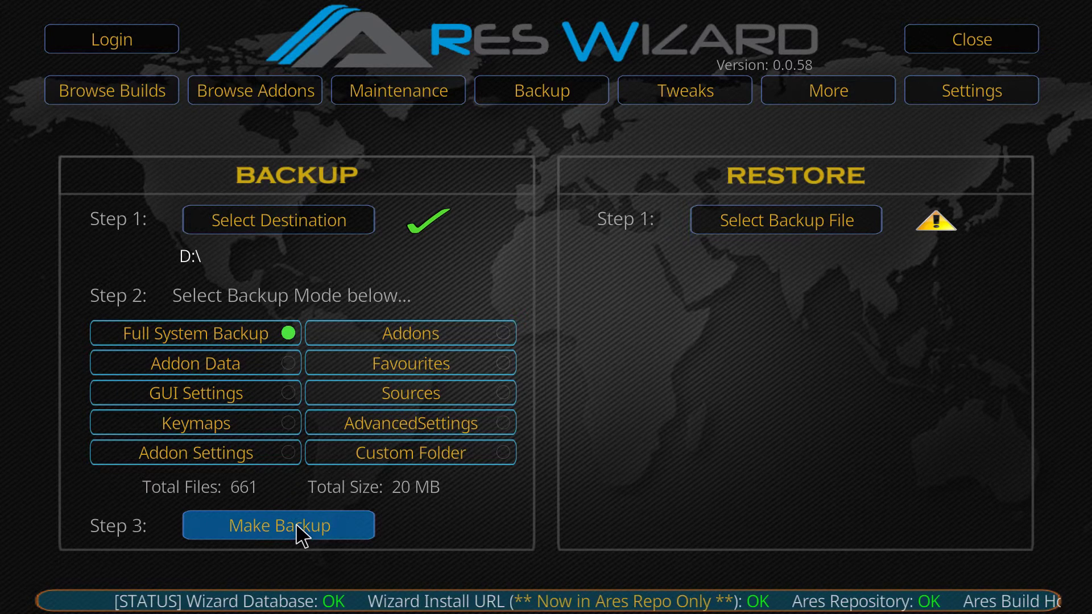
Run a full system backup skipping logs, packages and thumbnails, and dismiss the completion messages.
left_click(279, 525)
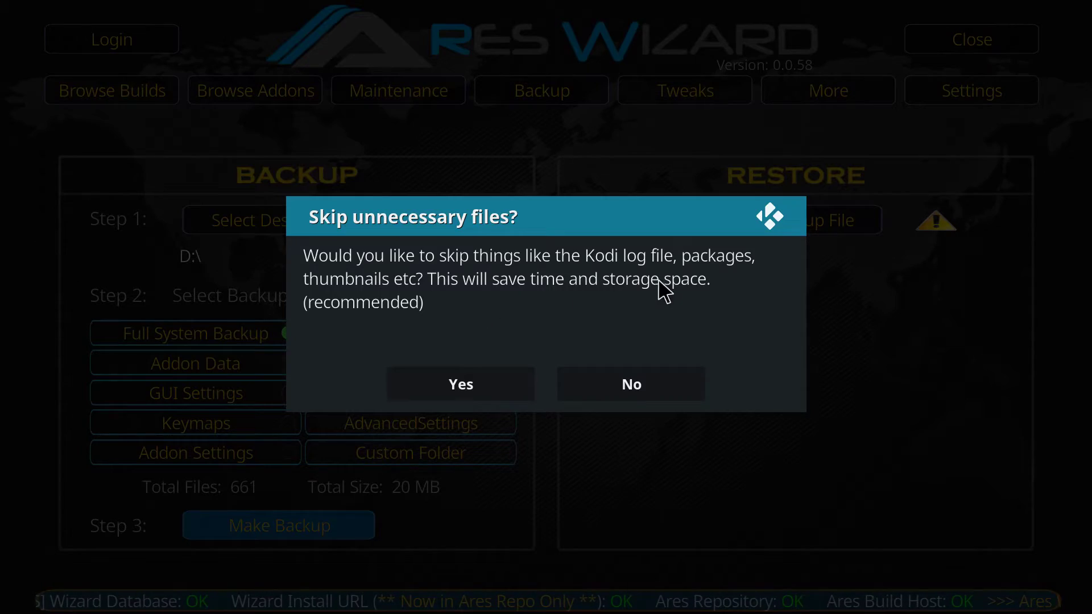
left_click(460, 384)
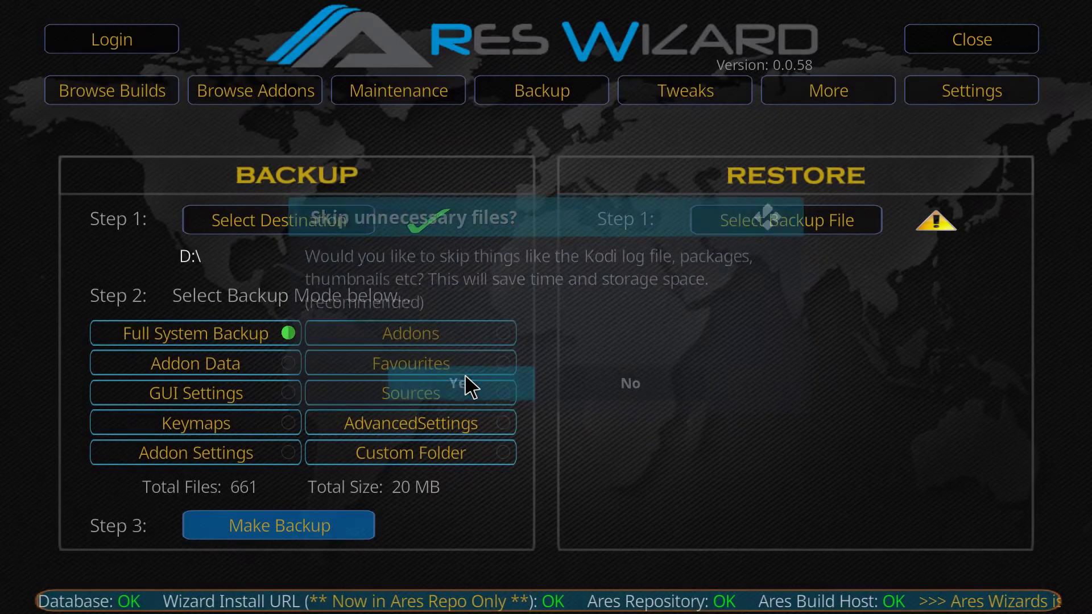
left_click(460, 384)
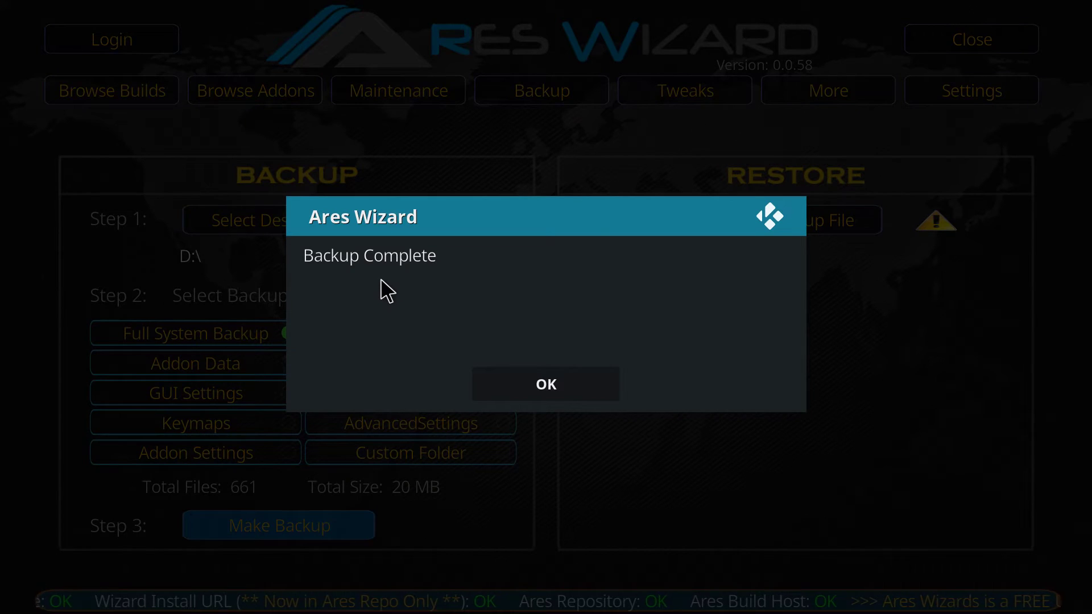
mouse_move(446, 318)
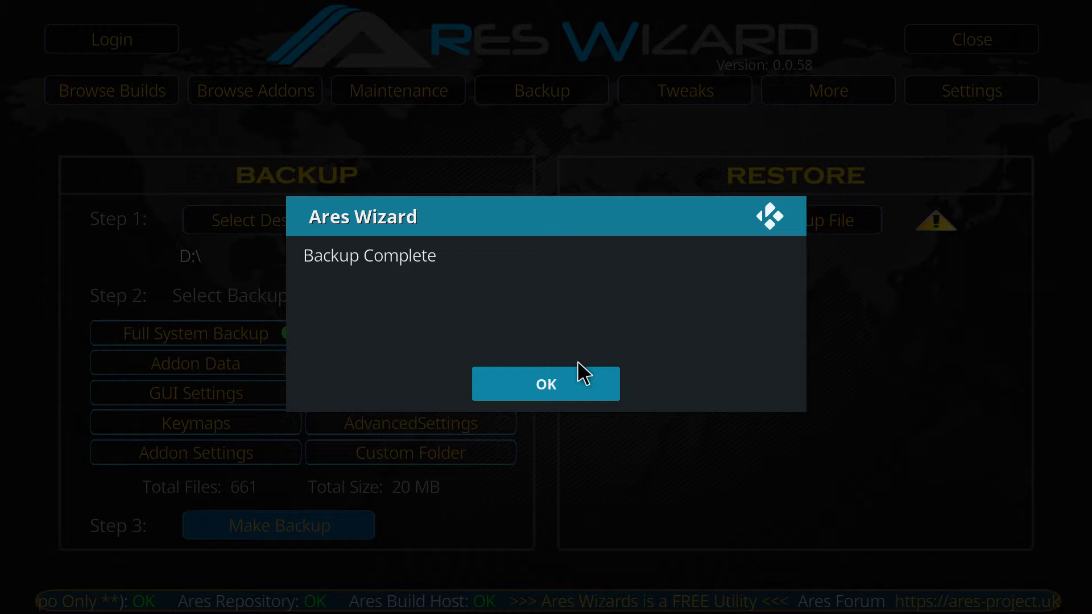
left_click(545, 383)
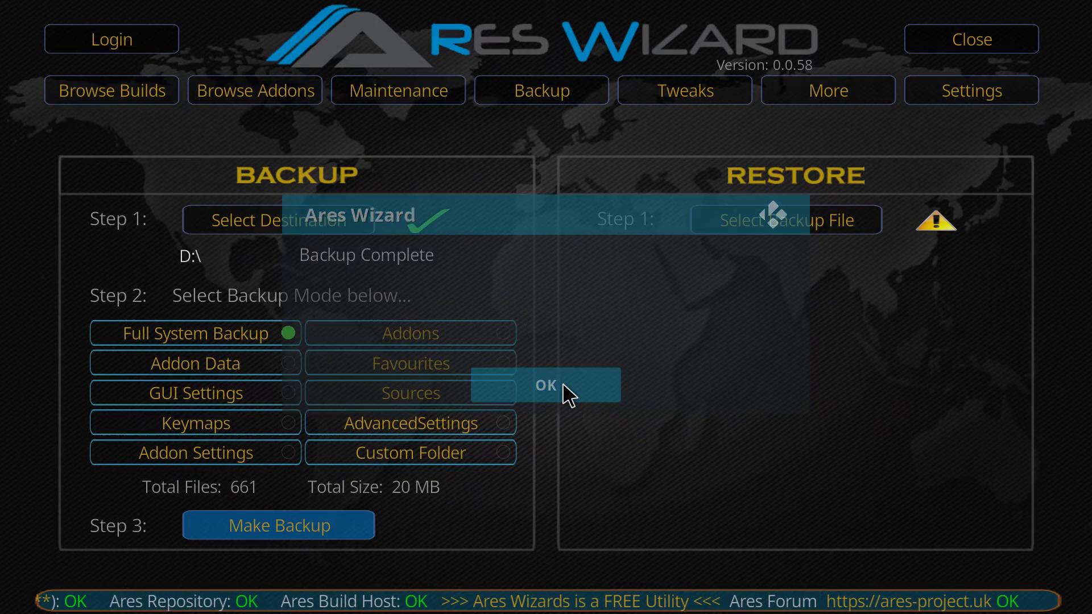
left_click(545, 385)
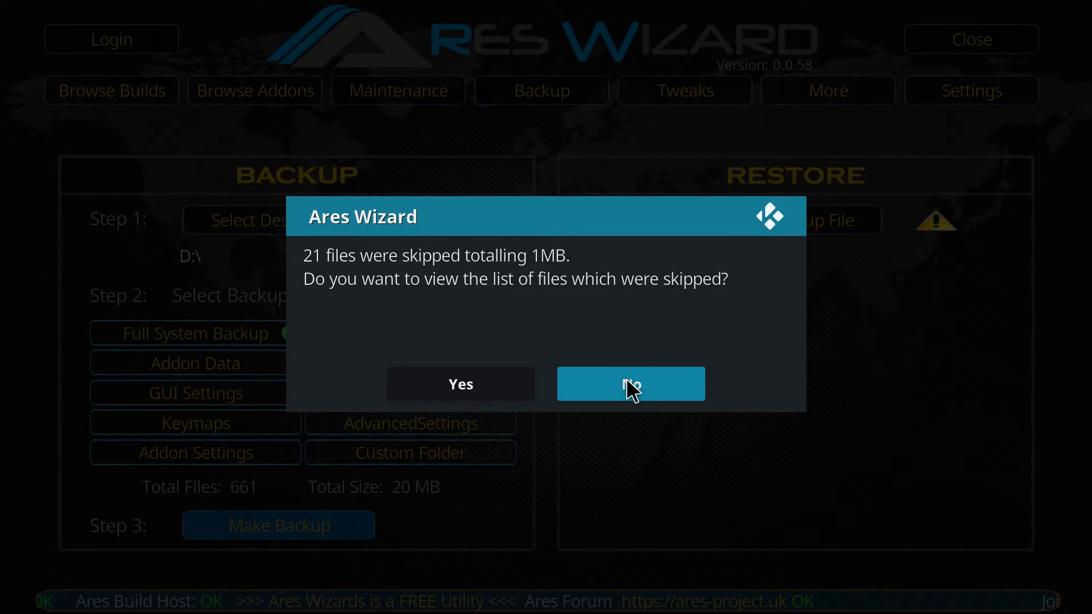
left_click(630, 383)
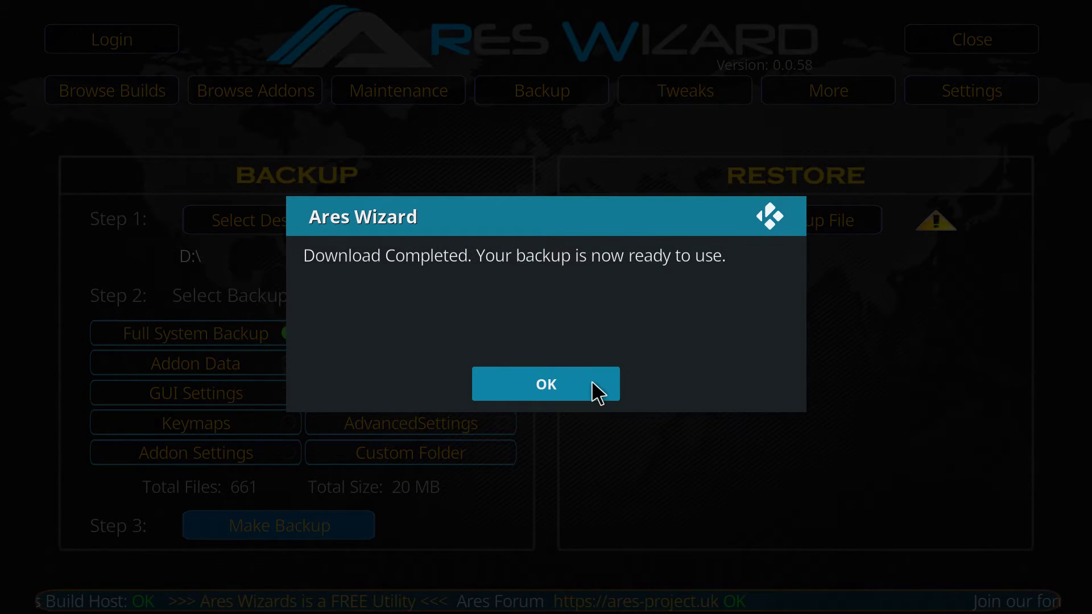
left_click(545, 384)
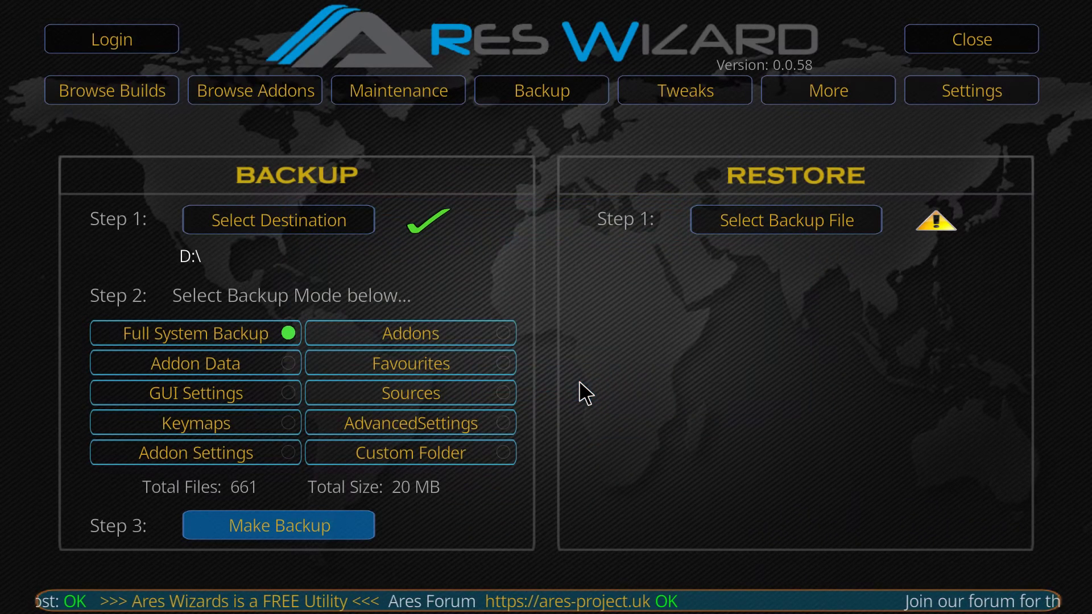
mouse_move(944, 106)
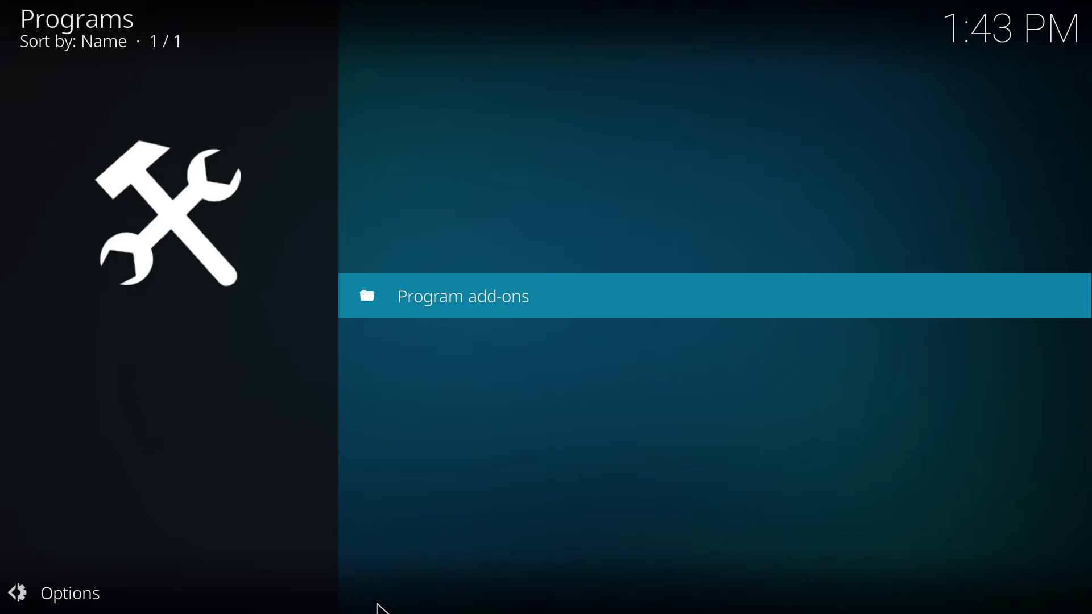
Relaunch Ares Wizard from the Program add-ons list.
left_click(463, 295)
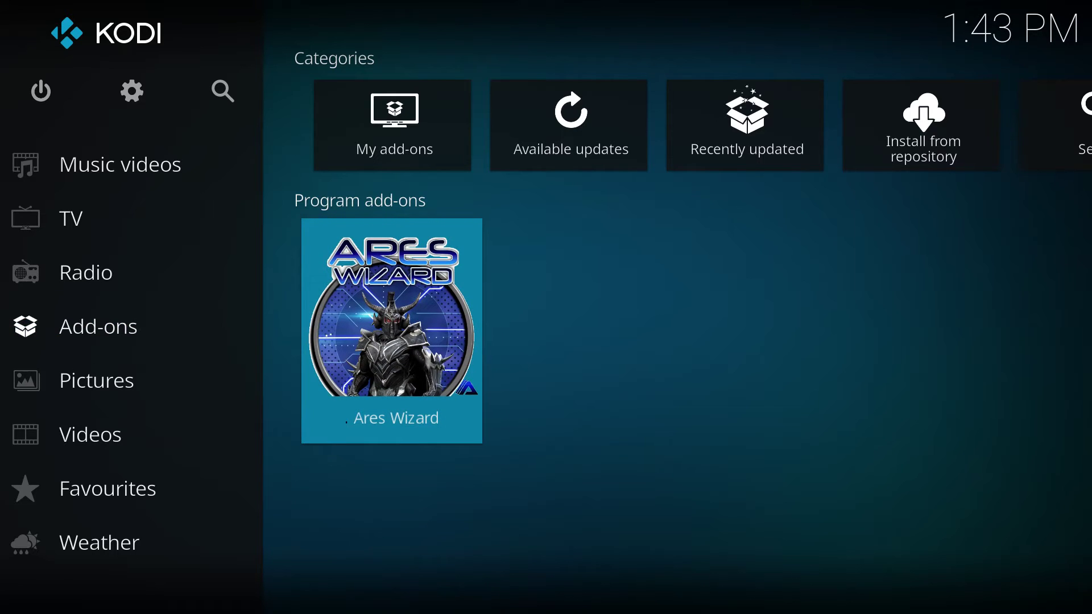
left_click(392, 329)
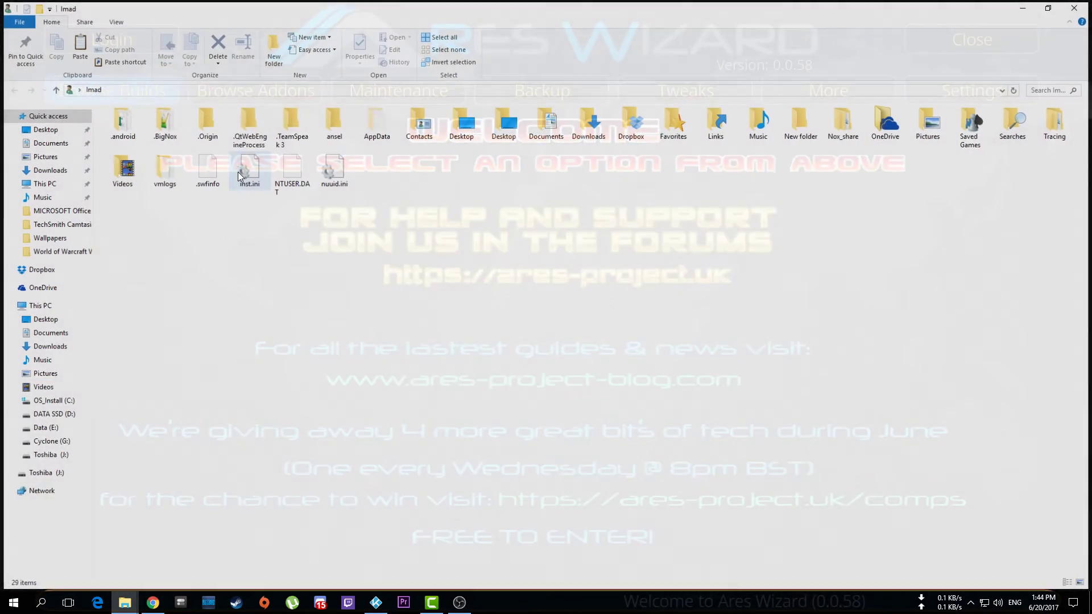
Go to the D: drive and select ares_backup_2017-06-20_1342.zip.
left_click(41, 183)
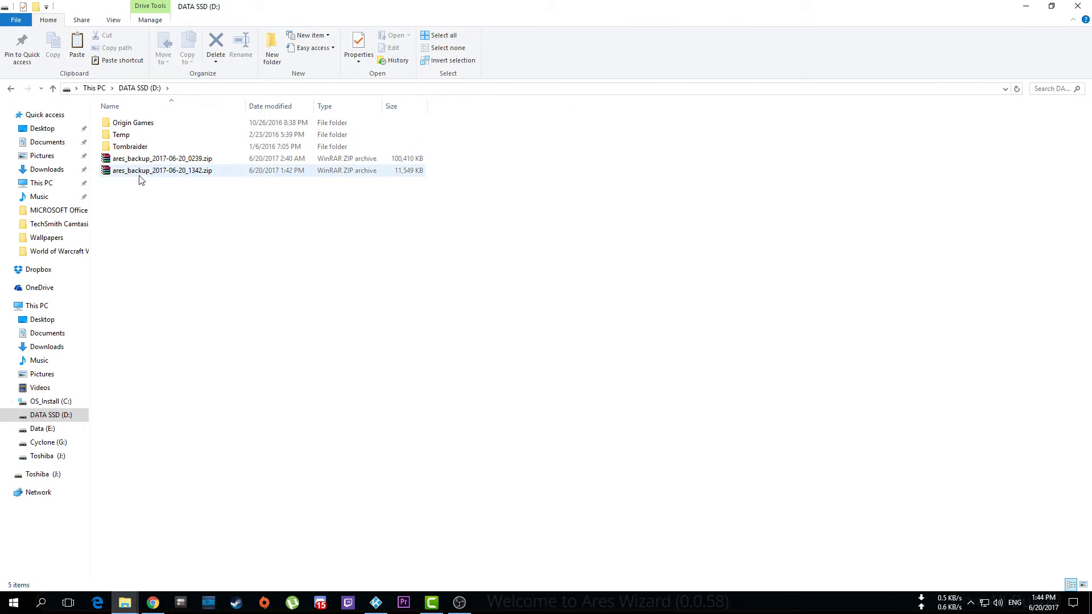
left_click(159, 171)
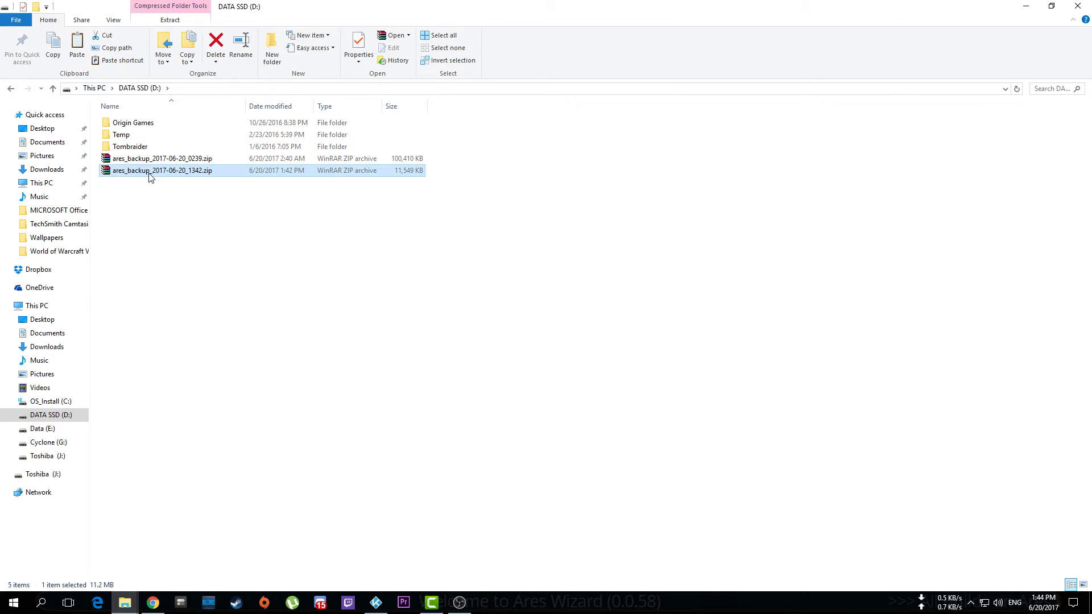
mouse_move(244, 212)
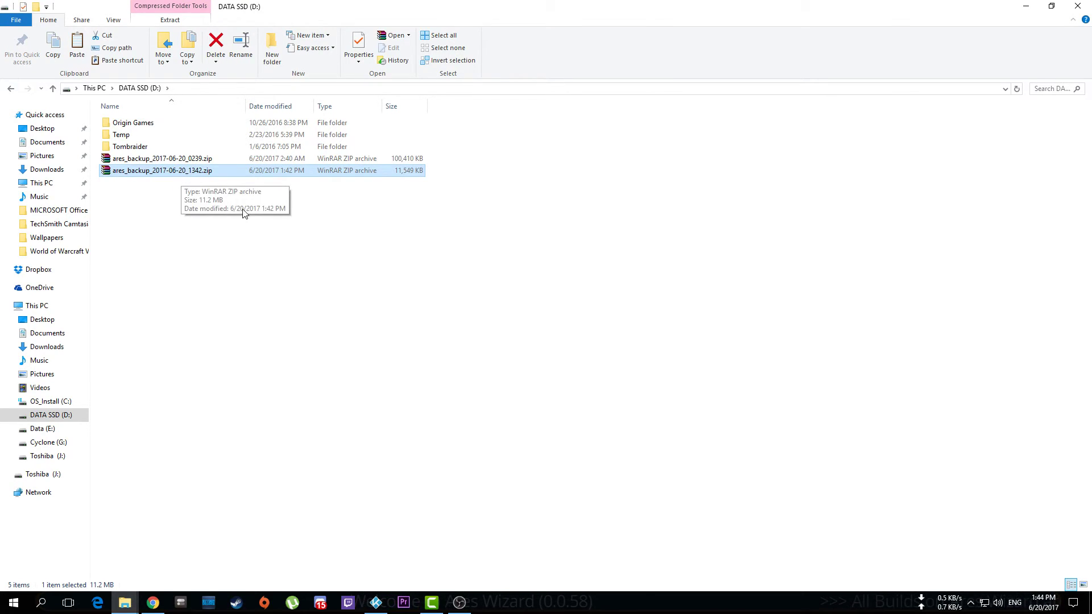
mouse_move(180, 218)
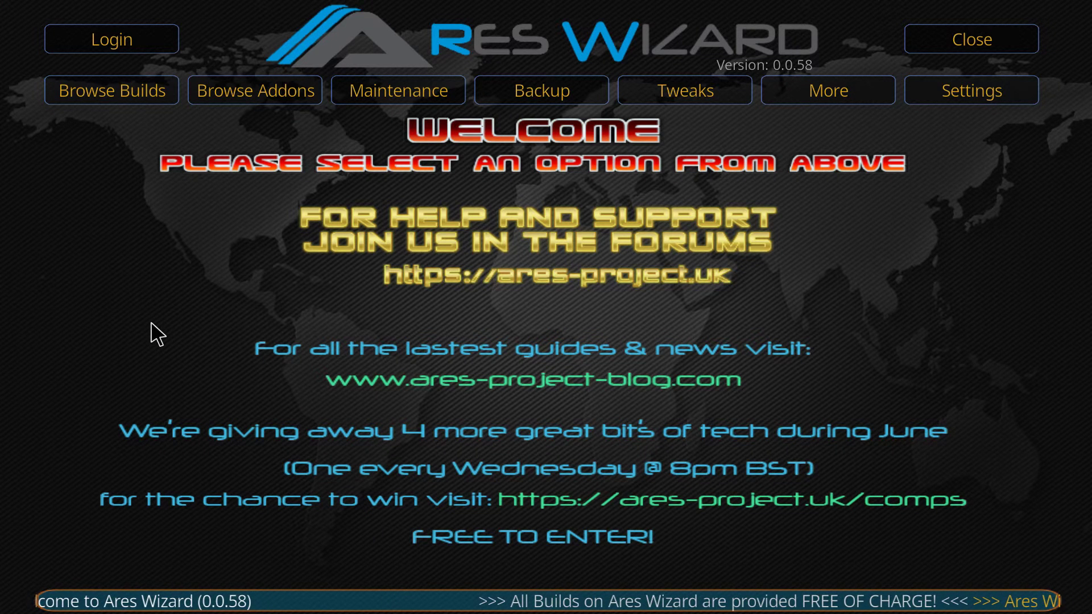
Choose D:\ares_backup_2017-06-20_0239.zip as the Ares Wizard restore file (98 MB, 8,554 files).
left_click(541, 90)
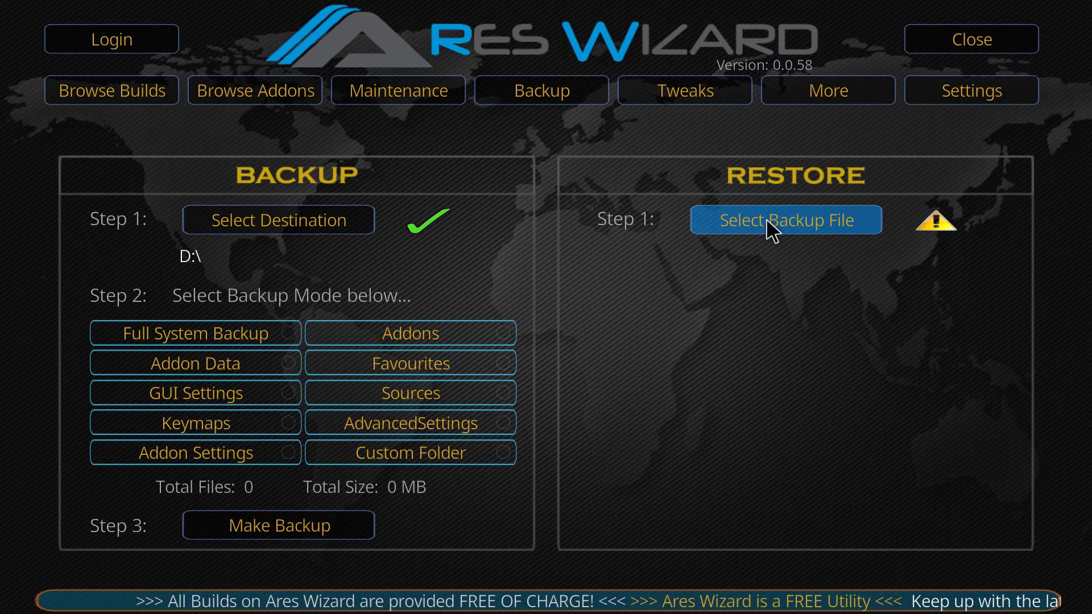
left_click(786, 220)
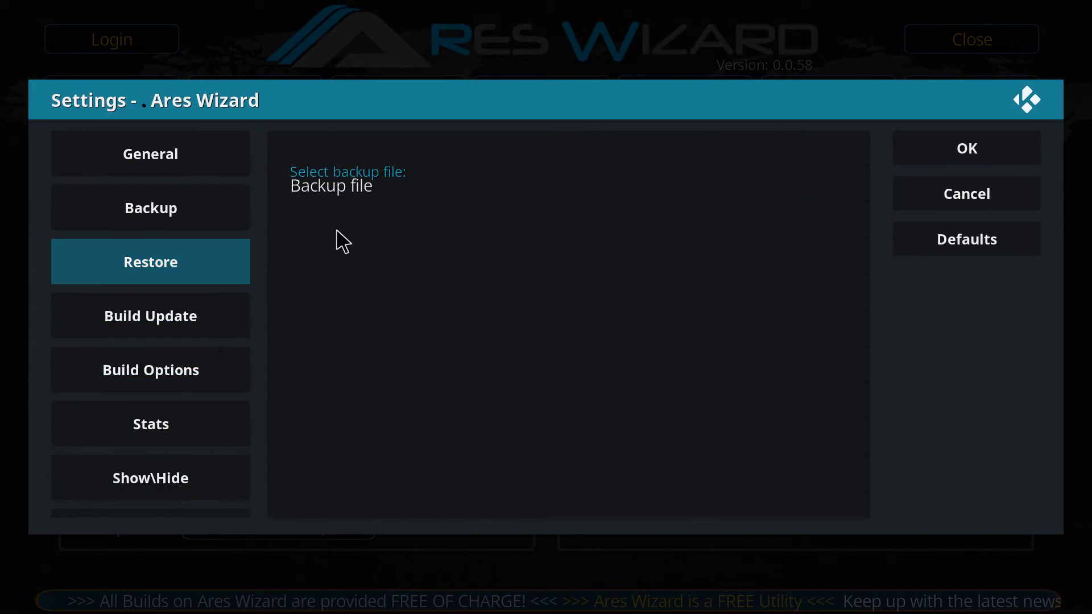
left_click(151, 208)
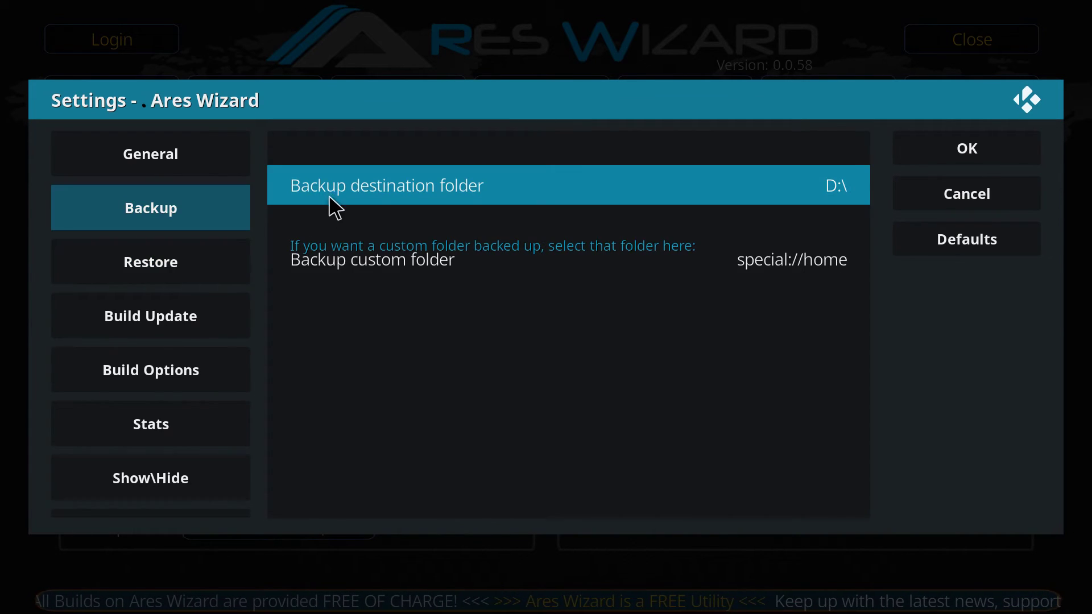
left_click(150, 262)
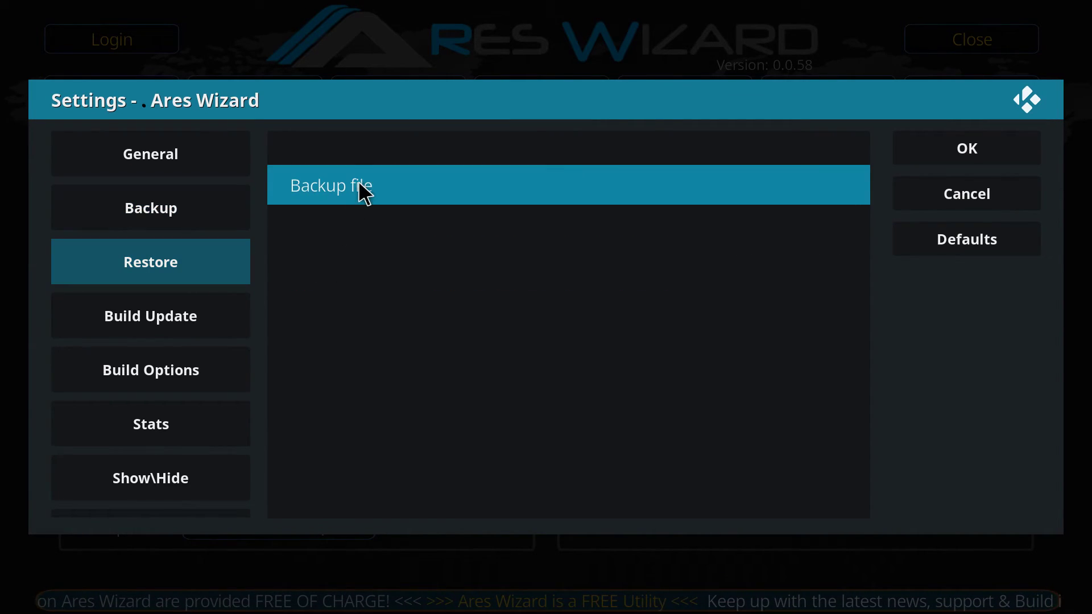
left_click(354, 185)
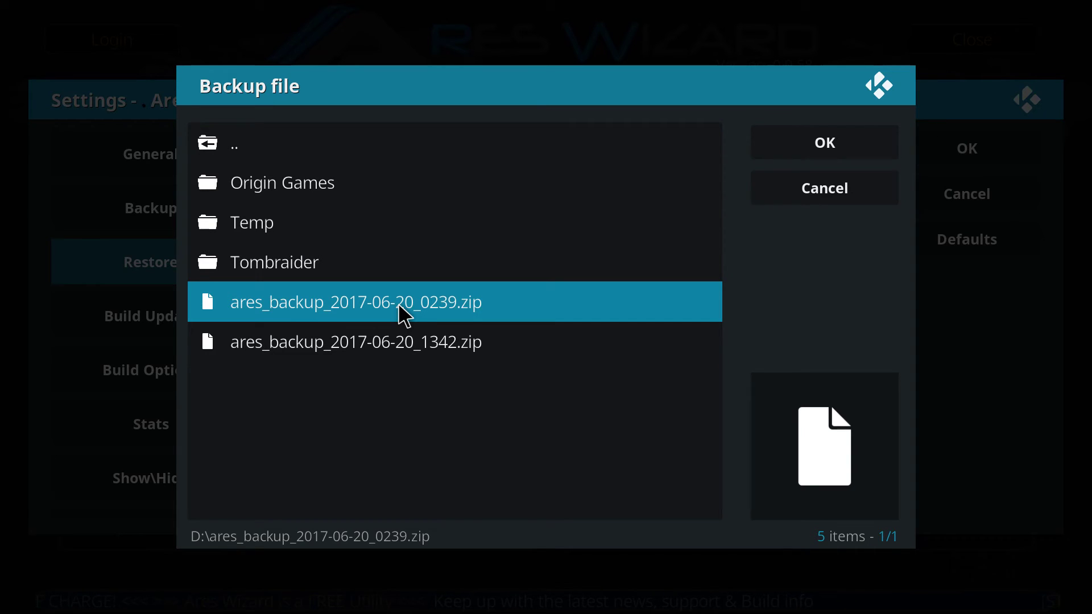
left_click(825, 143)
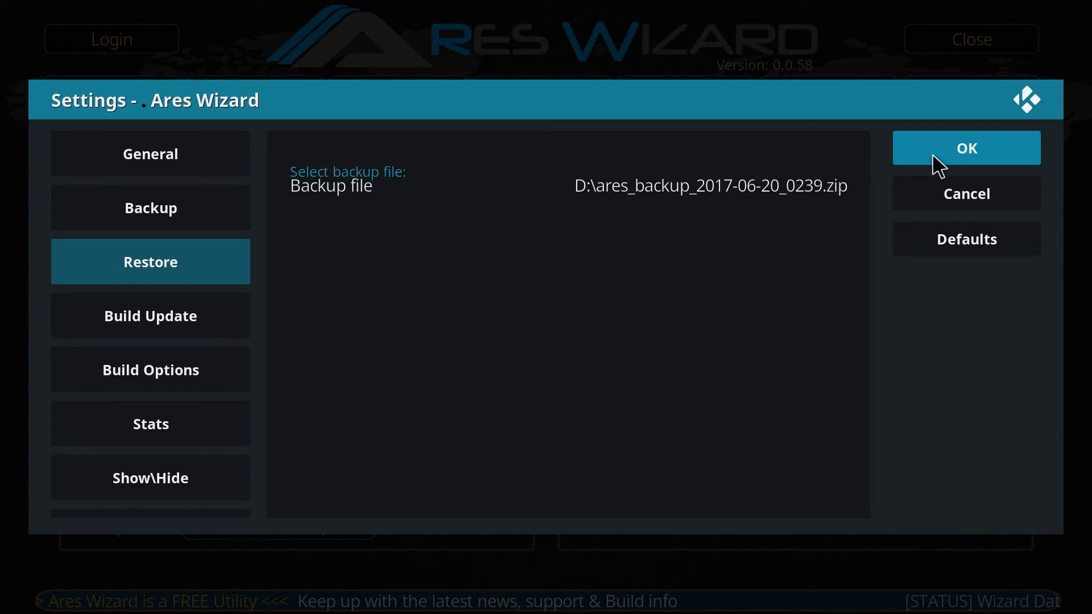
left_click(967, 147)
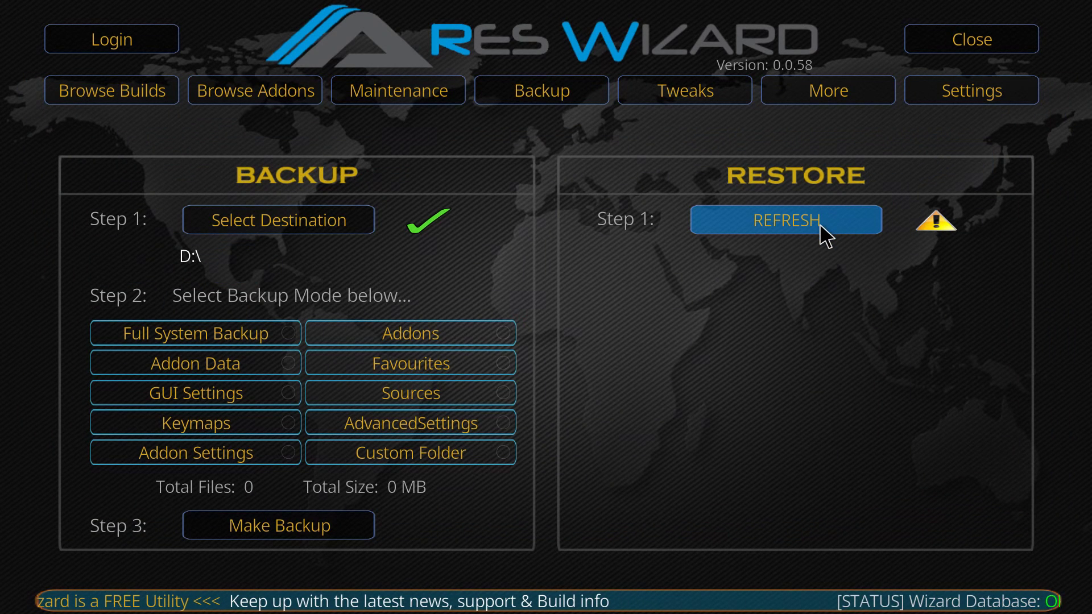
left_click(787, 220)
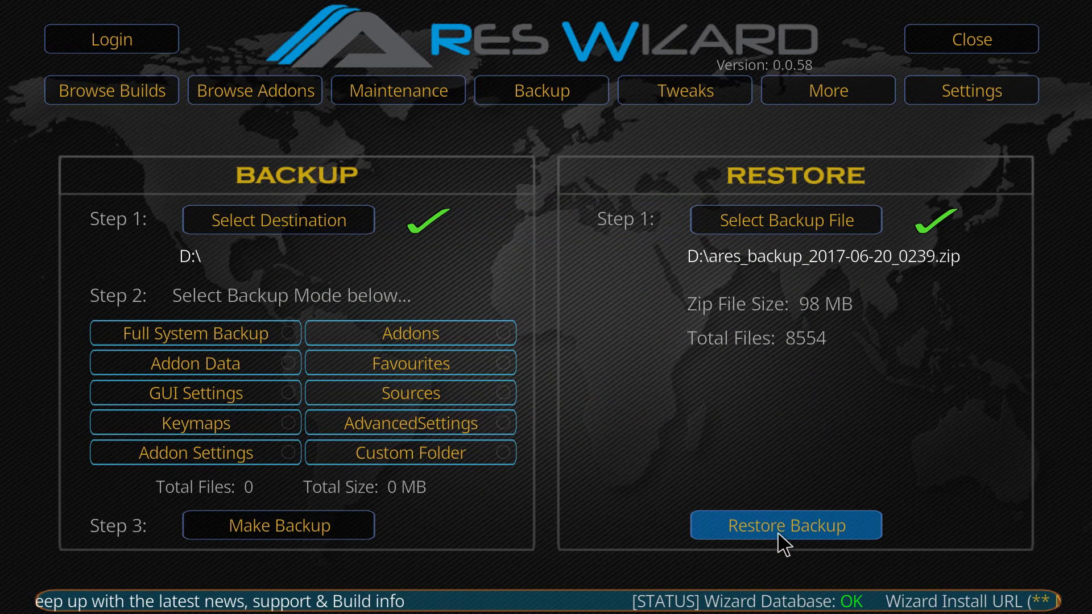
Restore the 0239 backup, then accept the completion and force-close notices.
left_click(788, 525)
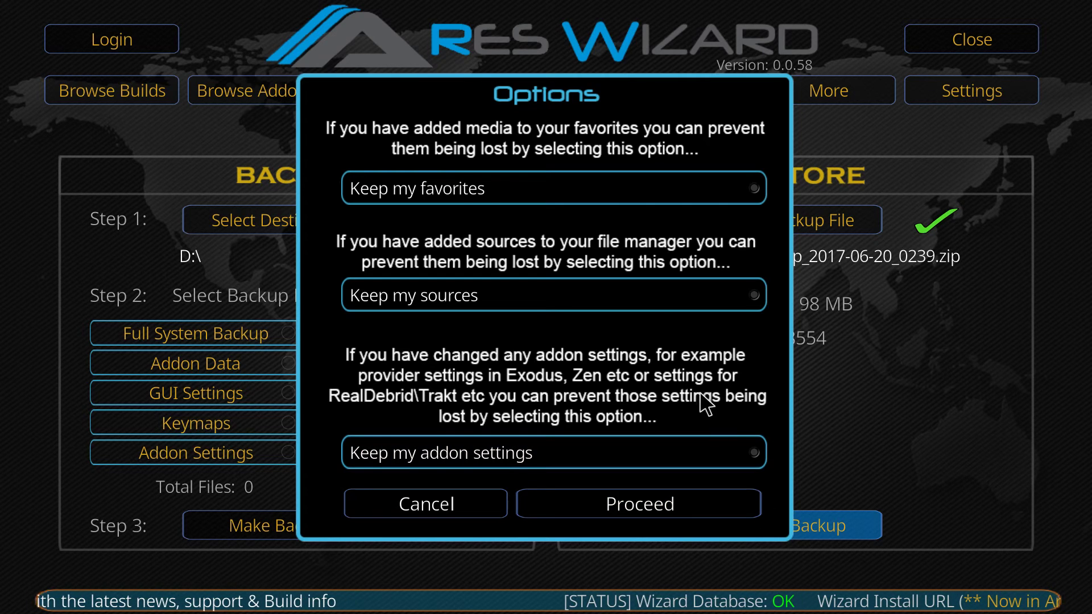
mouse_move(671, 519)
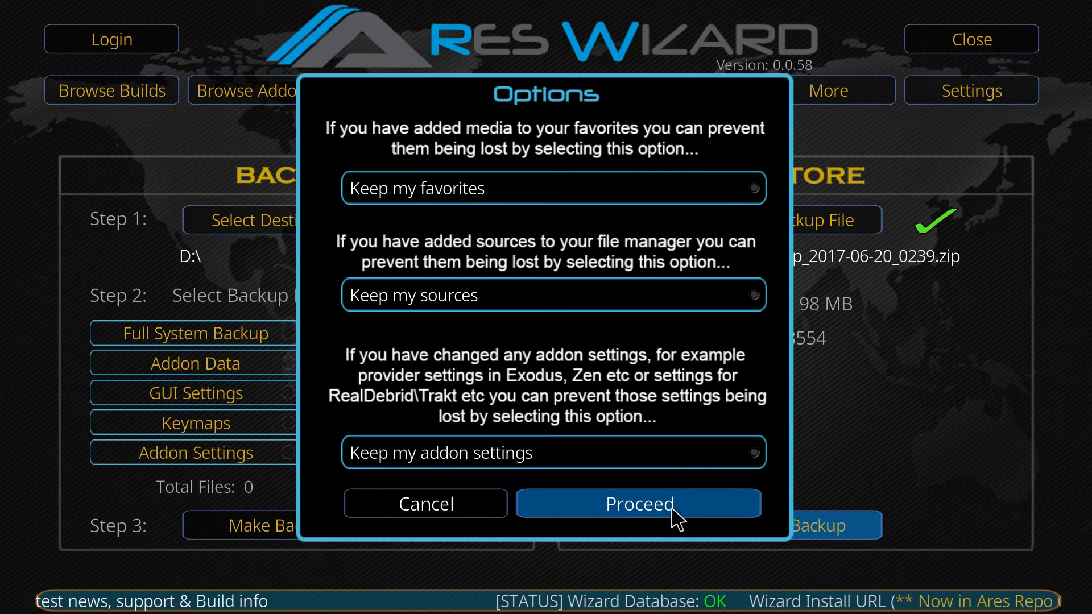
left_click(640, 504)
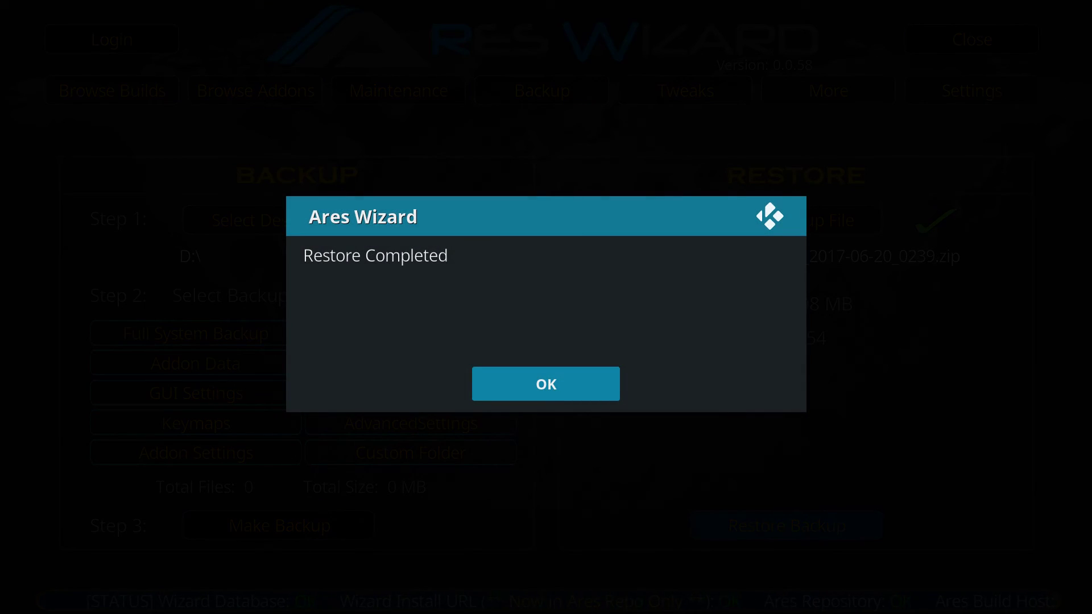
mouse_move(557, 389)
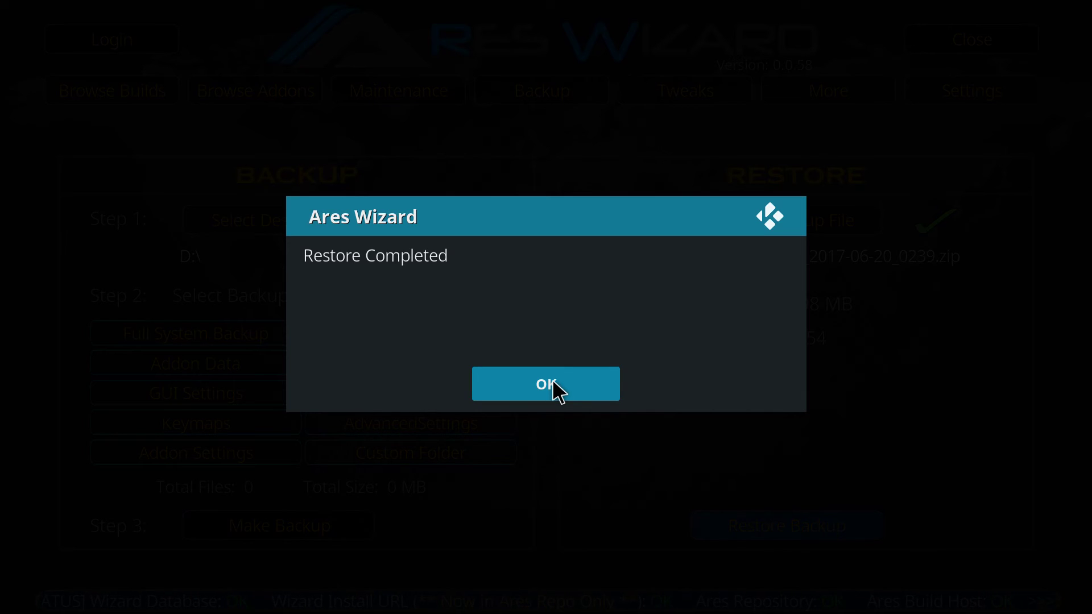
left_click(546, 384)
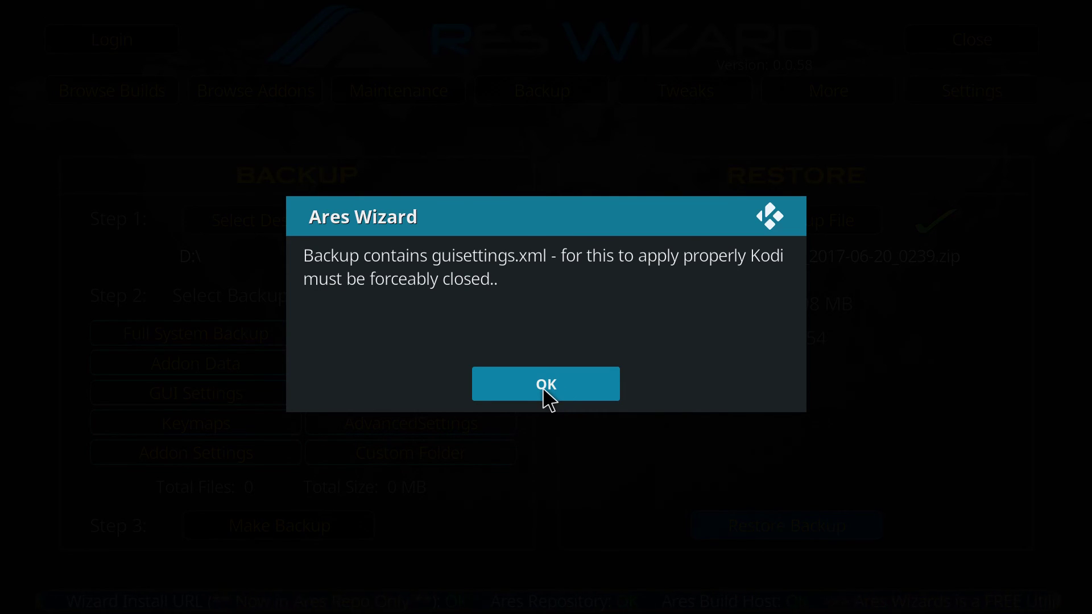
left_click(546, 383)
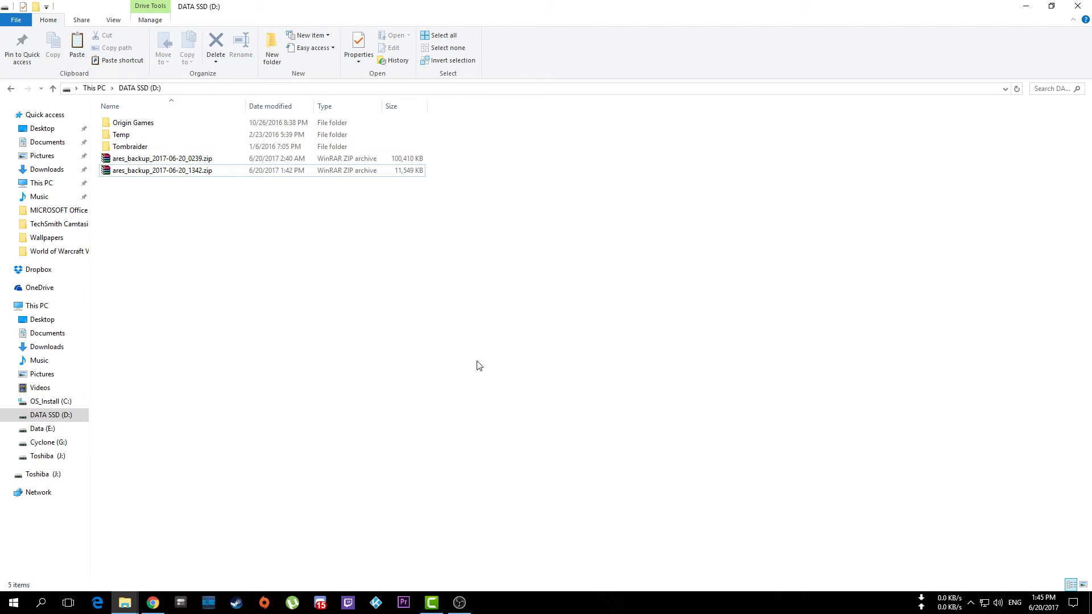
mouse_move(377, 603)
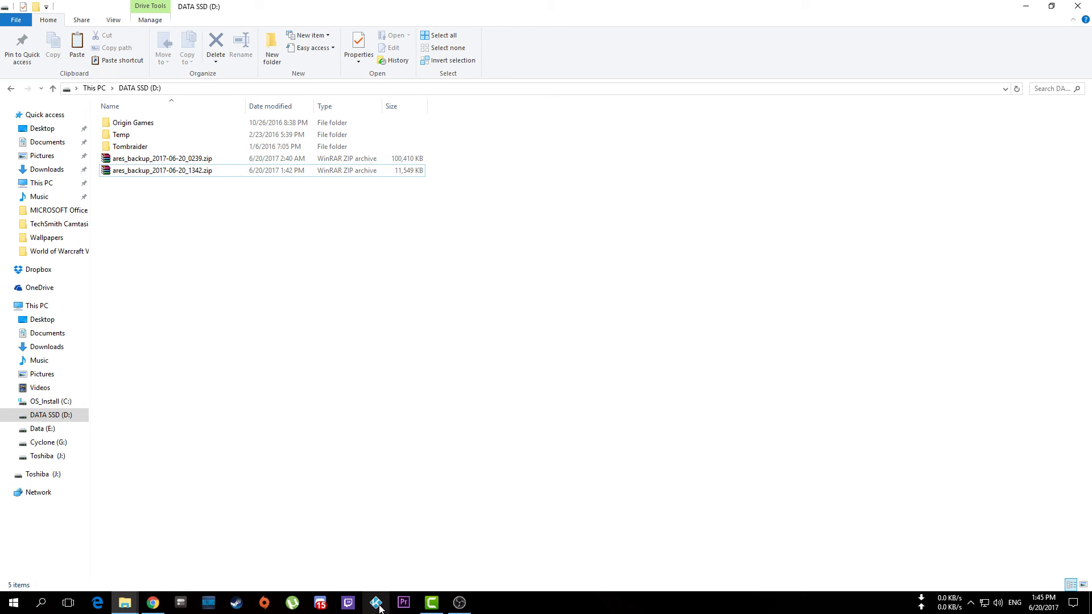
Launch Kodi from the taskbar to load the restored 0239 build.
left_click(376, 602)
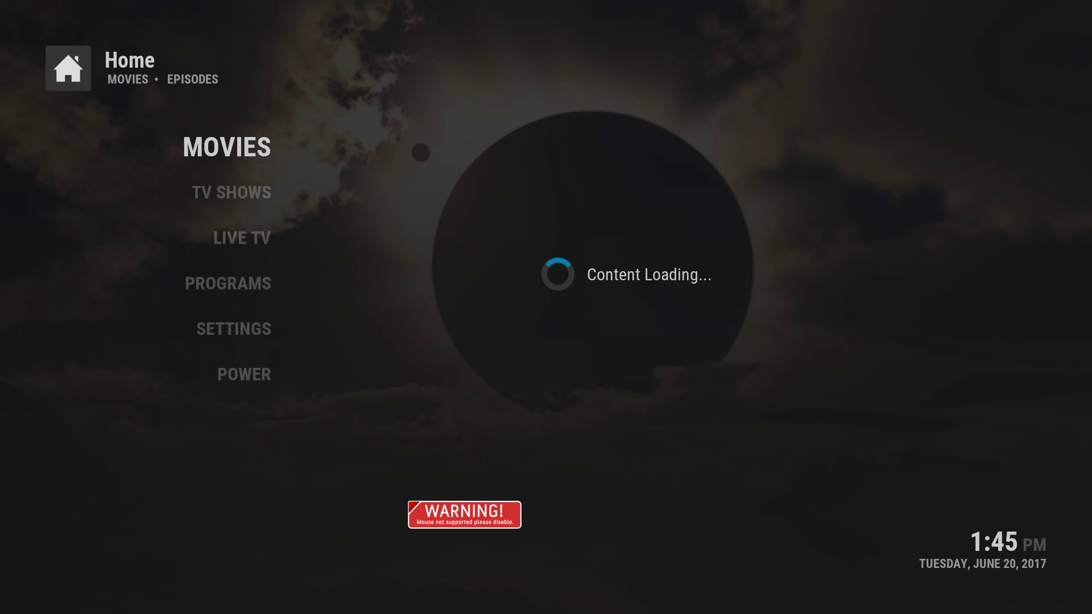